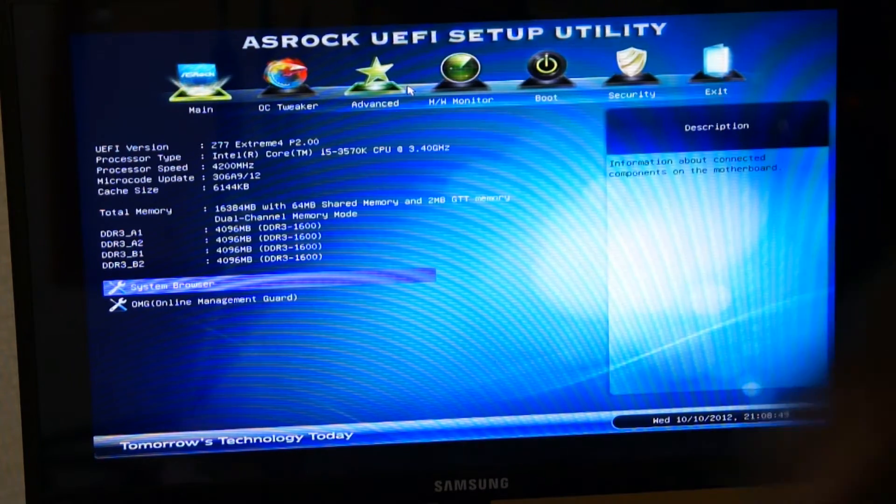
- Under Advanced > Storage Configuration, set the SATA3_0 port's SATA Device Type to Solid State Drive
left_click(374, 74)
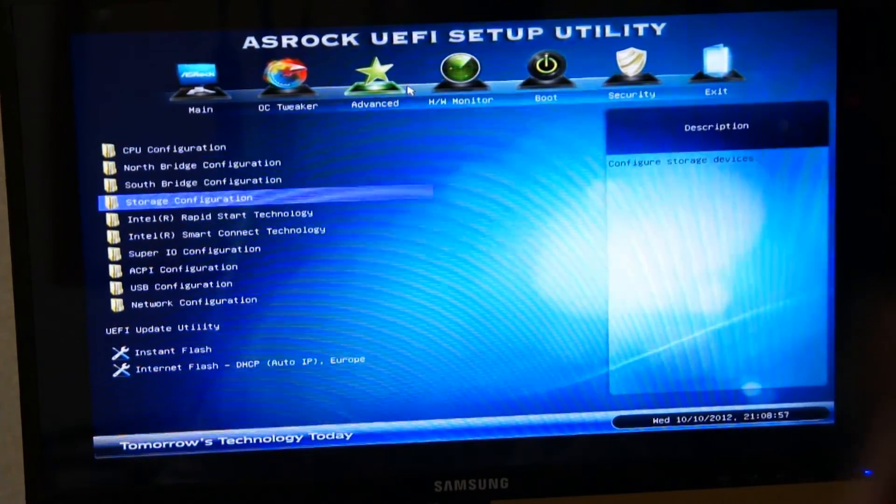
left_click(288, 80)
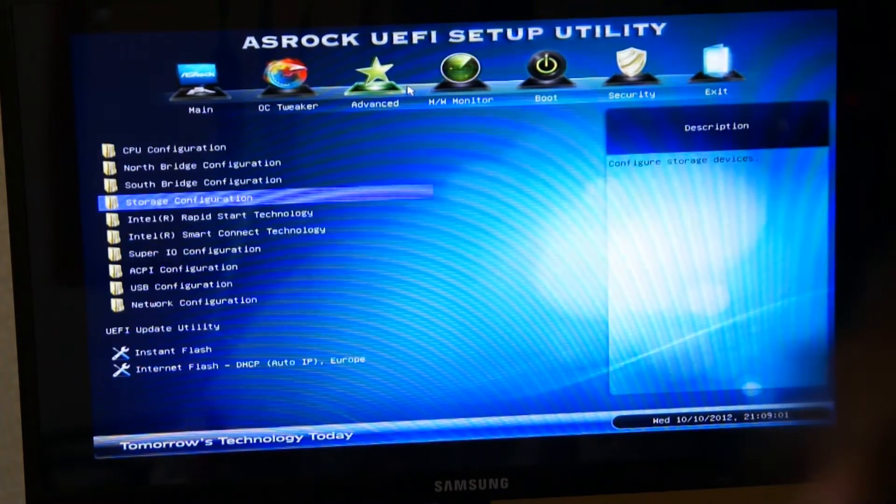
left_click(189, 197)
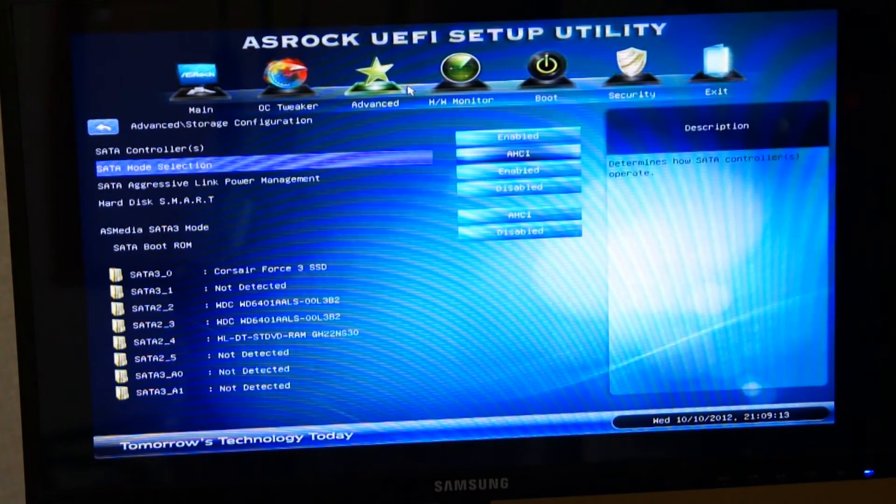
key("Down")
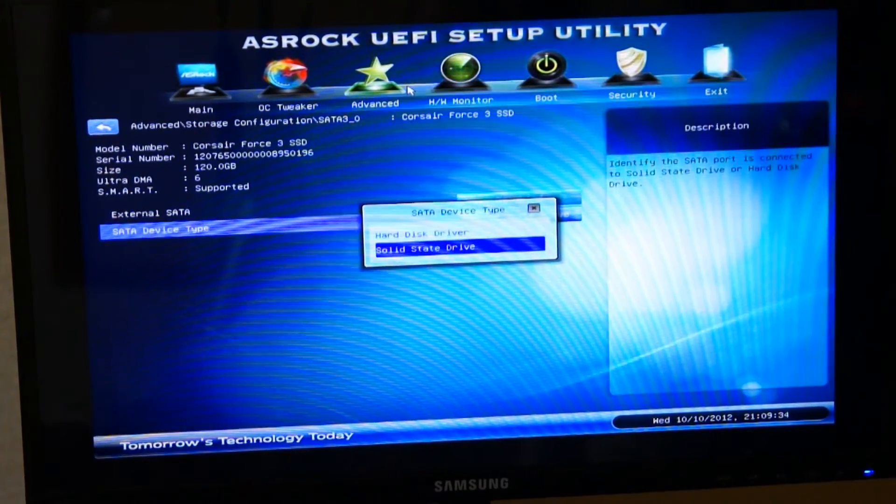
key("Up")
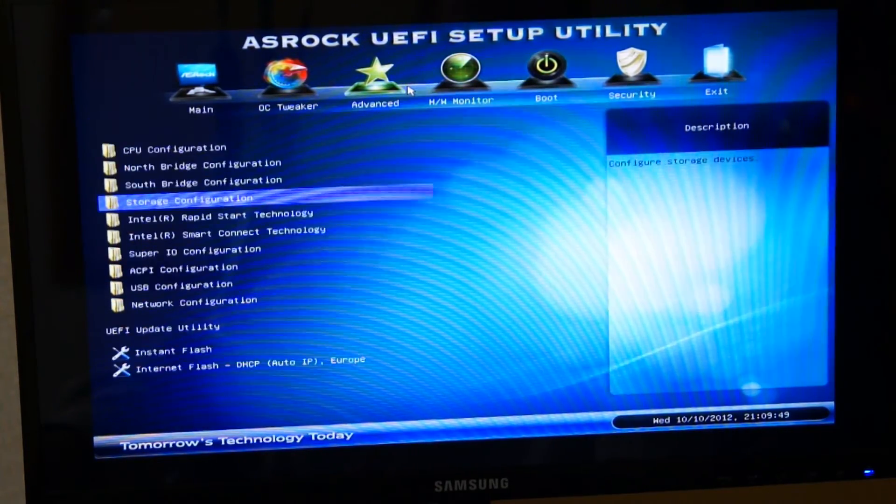
- Save changes and exit the UEFI setup so Windows boots
left_click(716, 74)
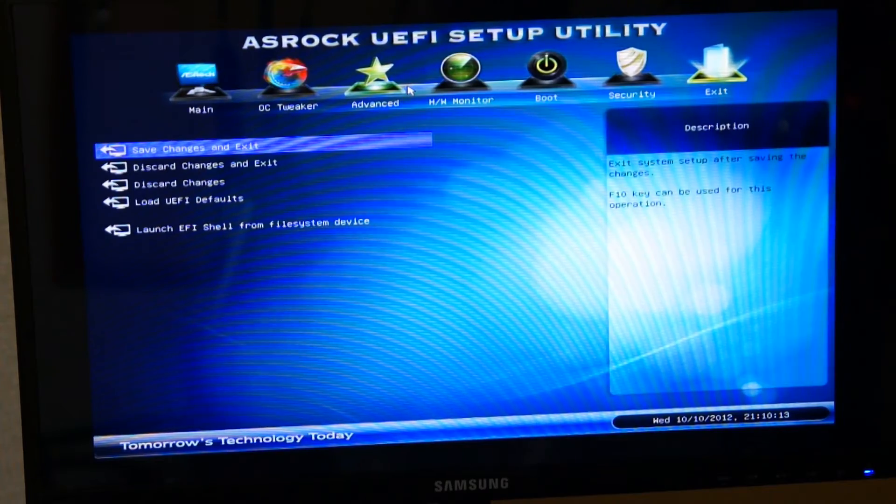
left_click(546, 81)
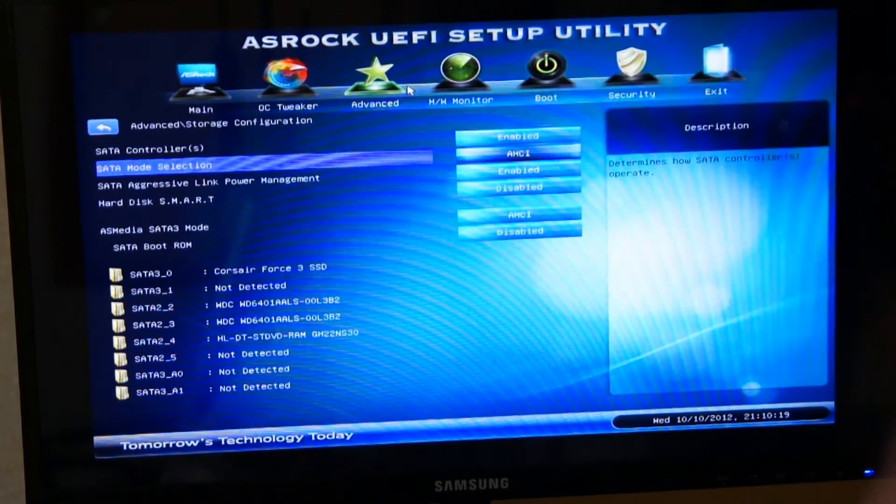
key("Down")
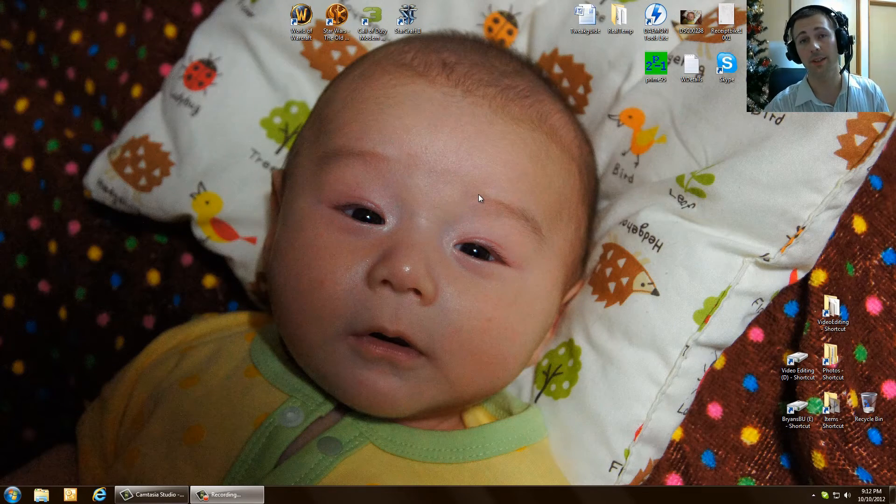
mouse_move(466, 131)
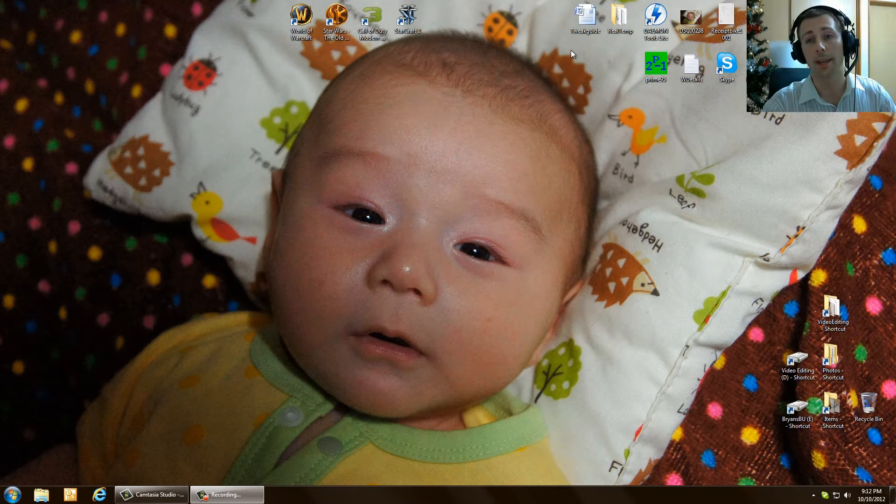
- Open the Tweakguide document in Word from the desktop, then the Computer drives window
double_click(584, 17)
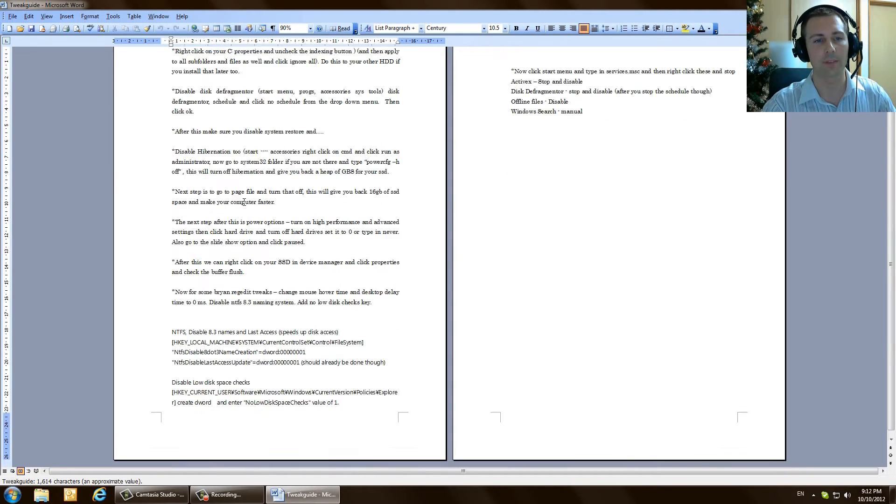
left_click(10, 495)
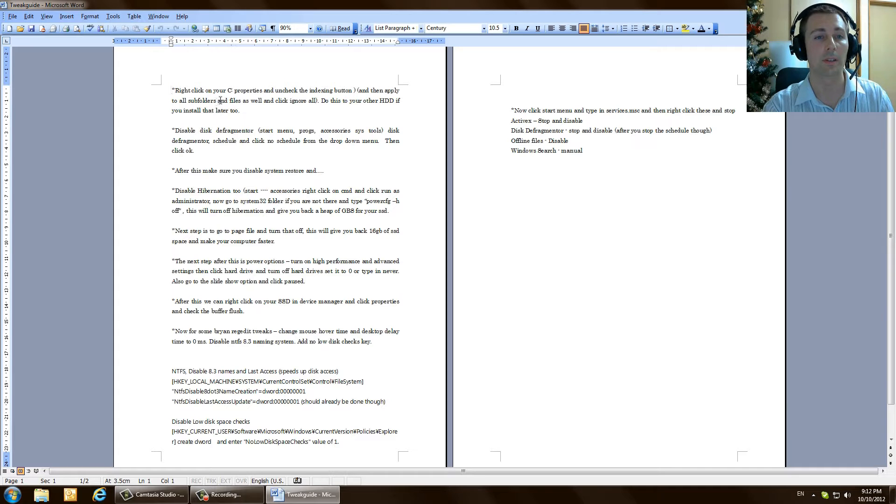
left_click(9, 494)
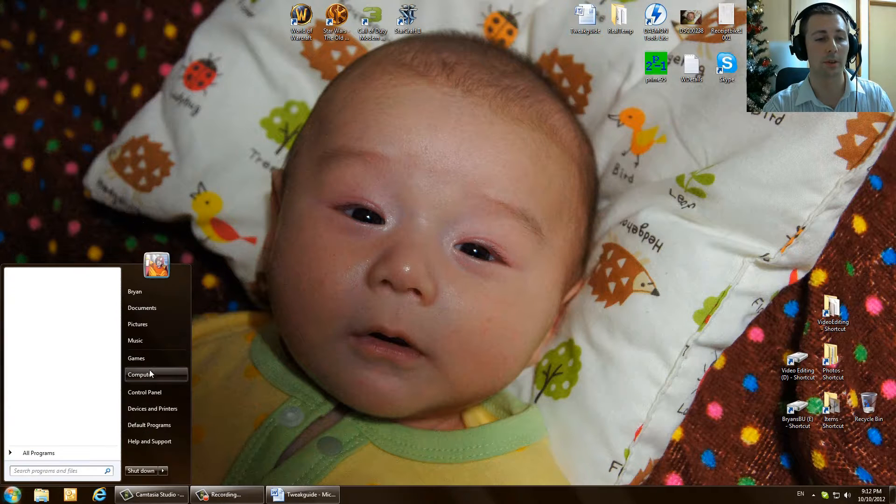
left_click(139, 374)
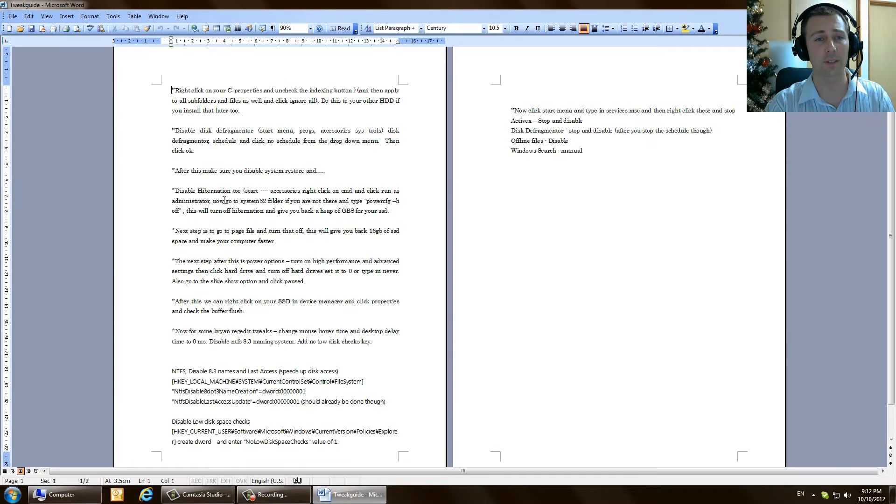
- Launch Disk Defragmenter from Start > All Programs > Accessories > System Tools
left_click(10, 495)
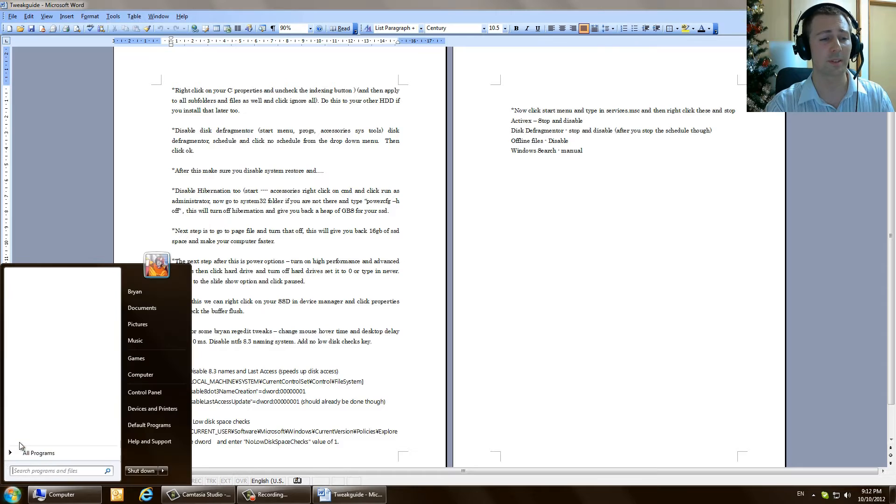
left_click(38, 453)
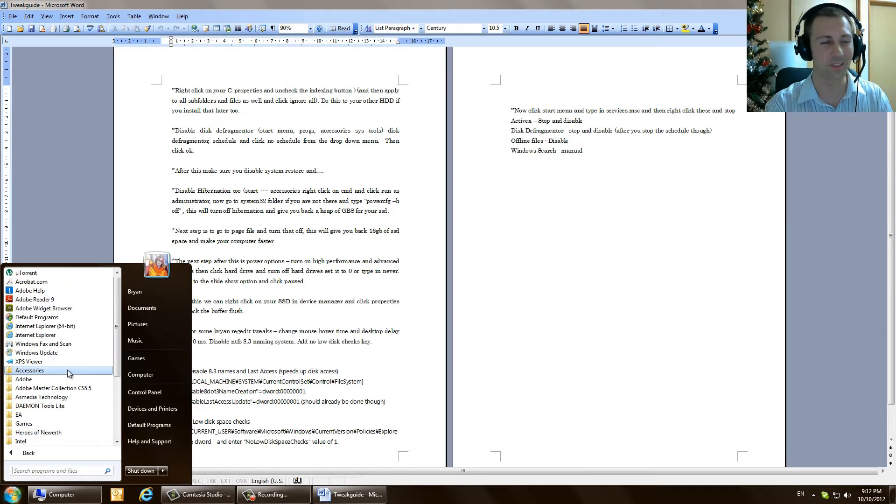
scroll("down", 3)
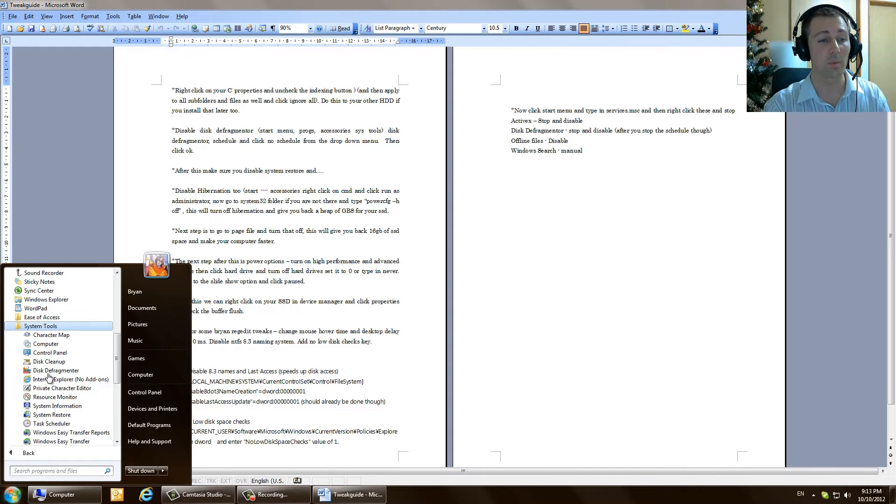
left_click(55, 370)
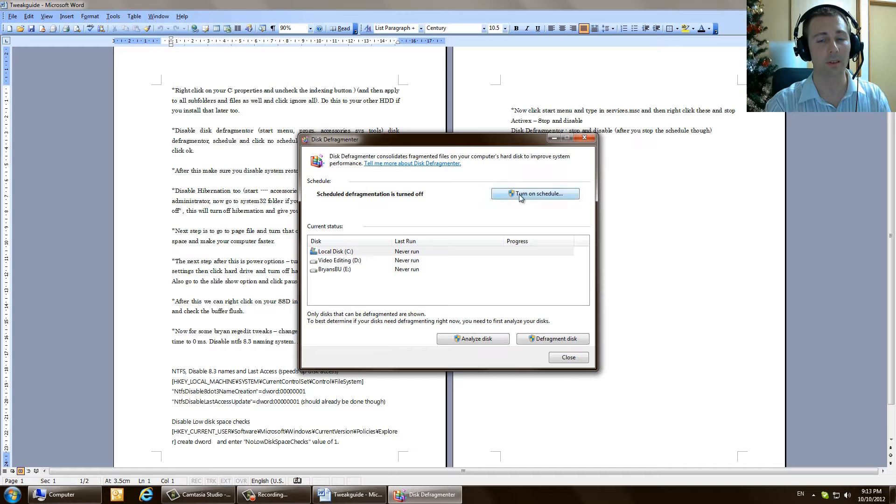
mouse_move(563, 197)
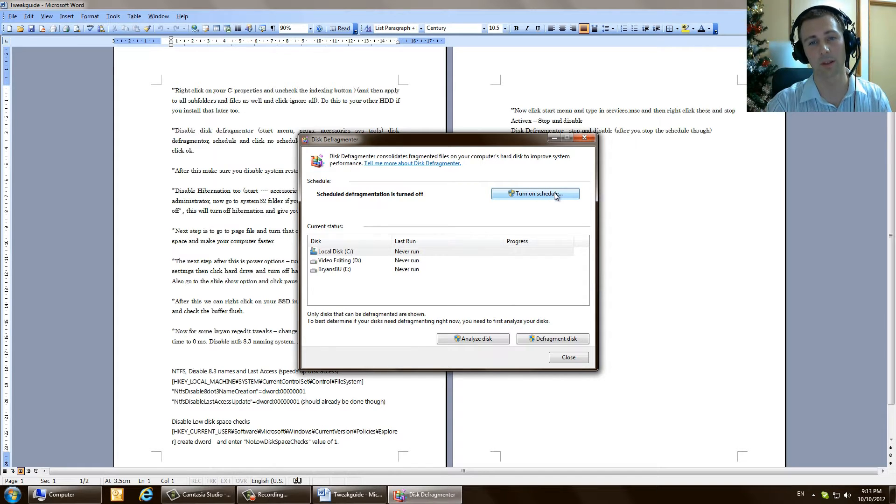
mouse_move(570, 193)
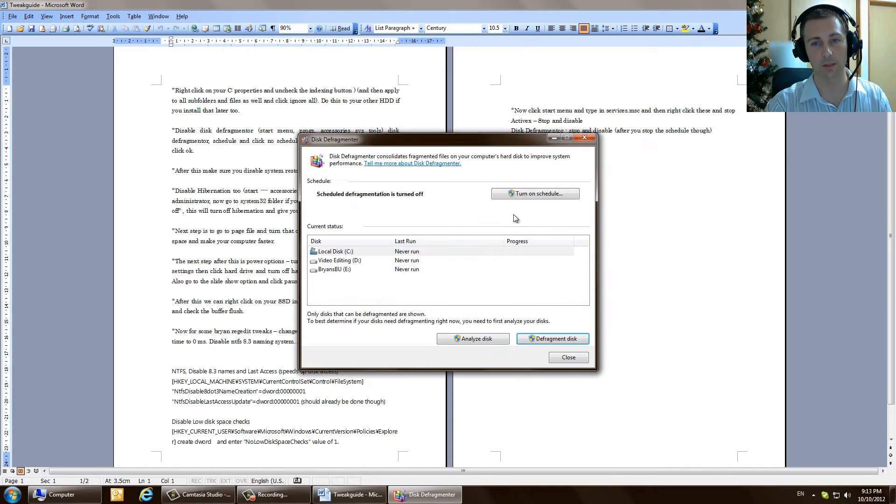
- For Local Disk (C:), uncheck Run on a schedule in the schedule settings, confirm and close Disk Defragmenter
left_click(343, 251)
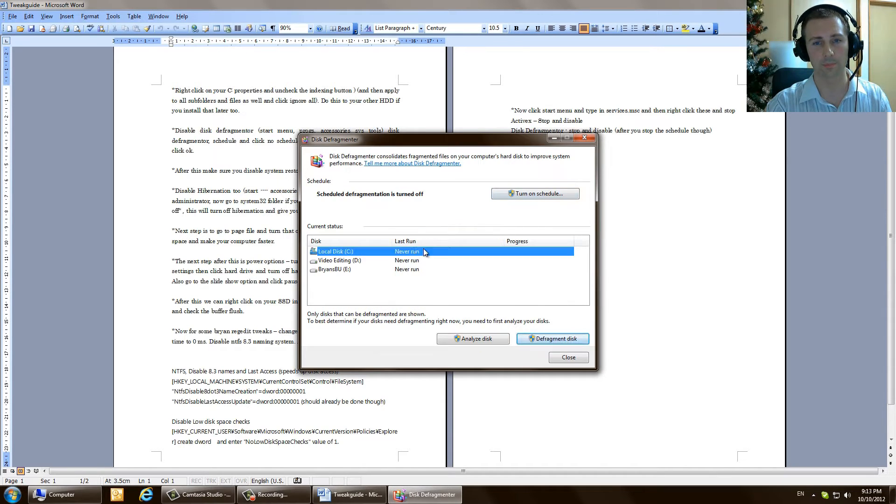
left_click(534, 193)
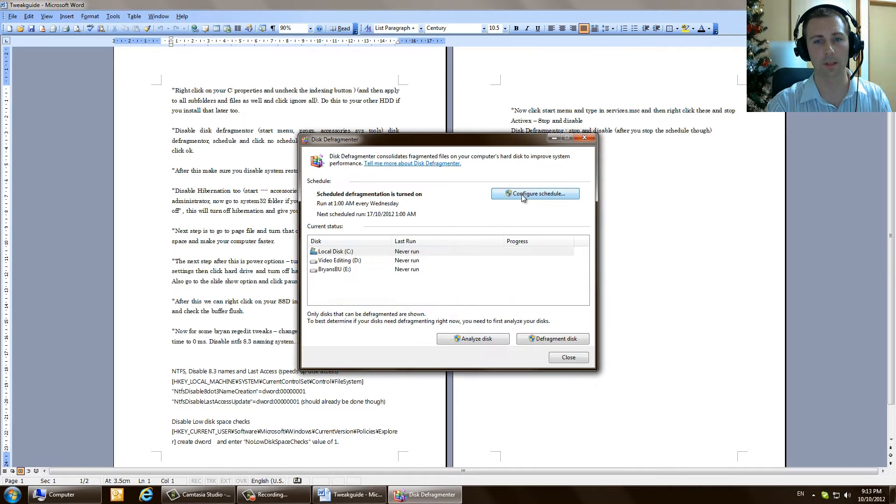
left_click(536, 193)
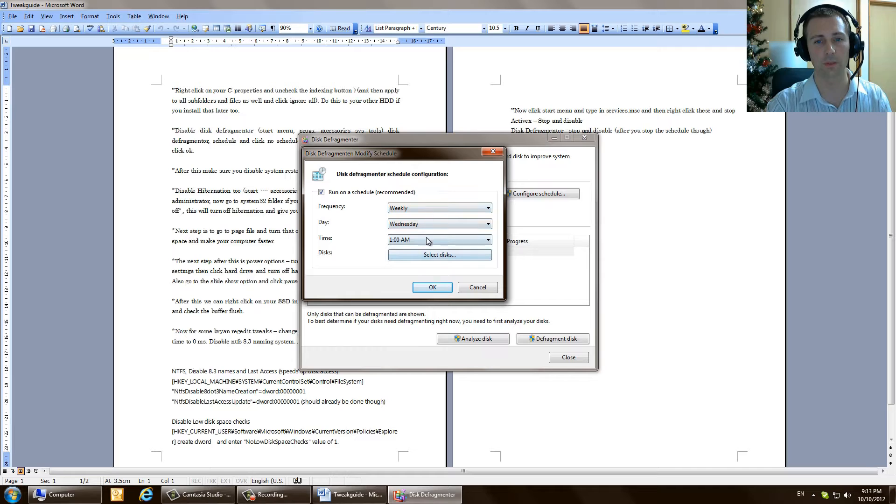
left_click(321, 192)
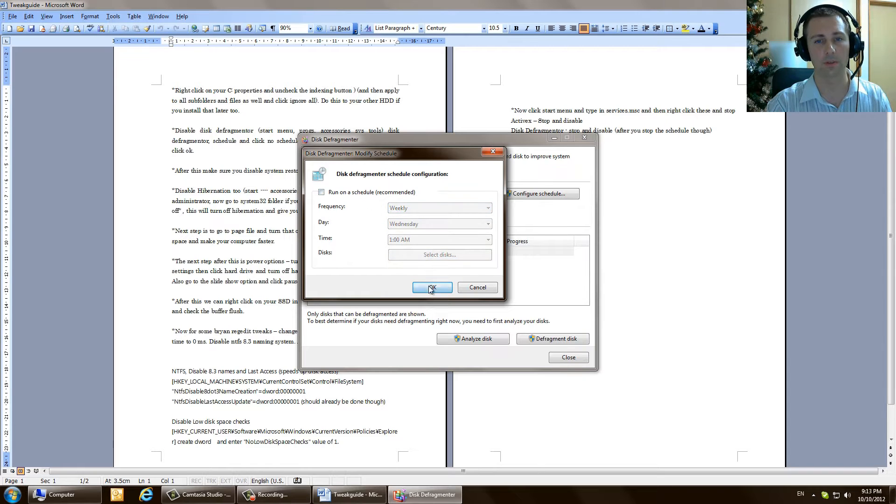
left_click(431, 287)
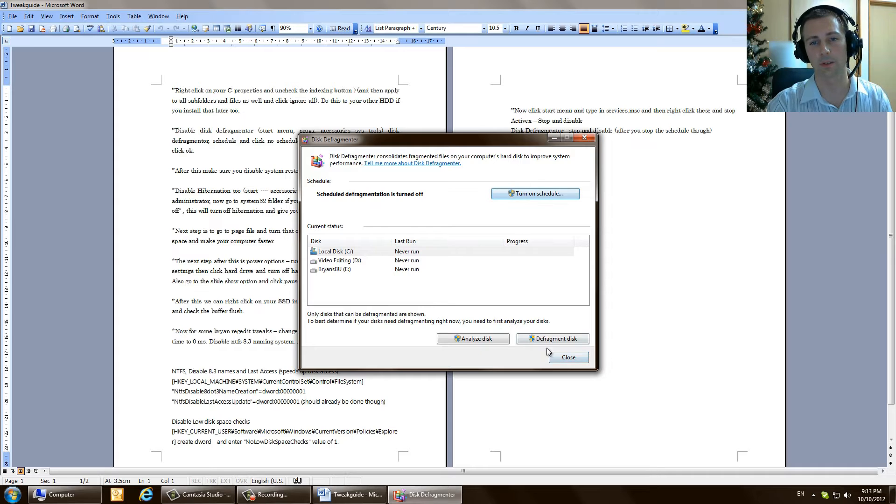
left_click(567, 358)
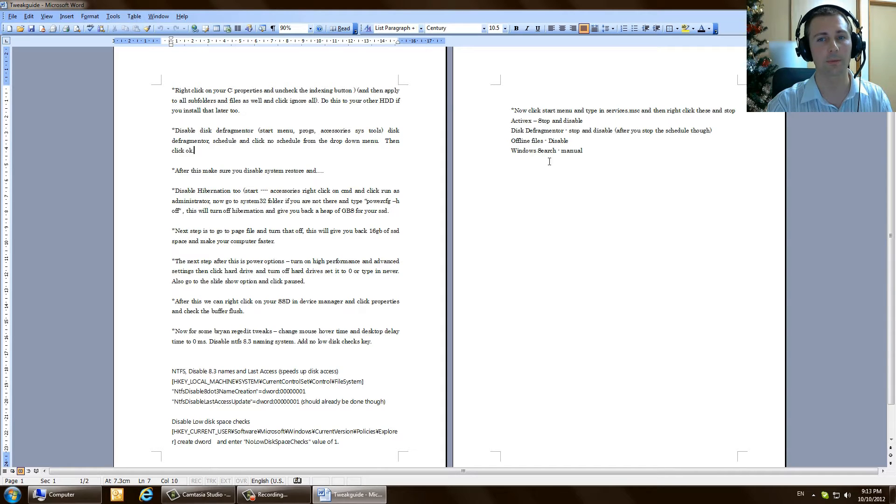
- Mark the system-restore step in the guide, then confirm in System Protection that every drive shows Protection Off and cancel out
left_click_drag(219, 169, 282, 170)
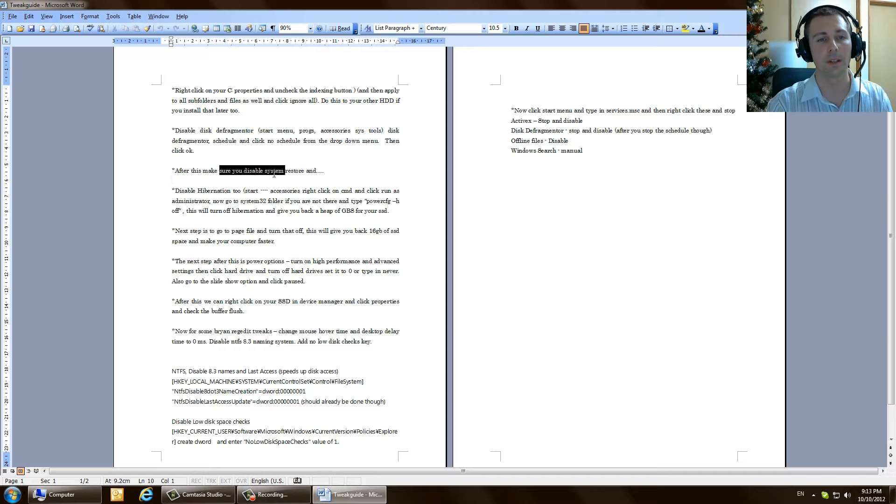
left_click(264, 170)
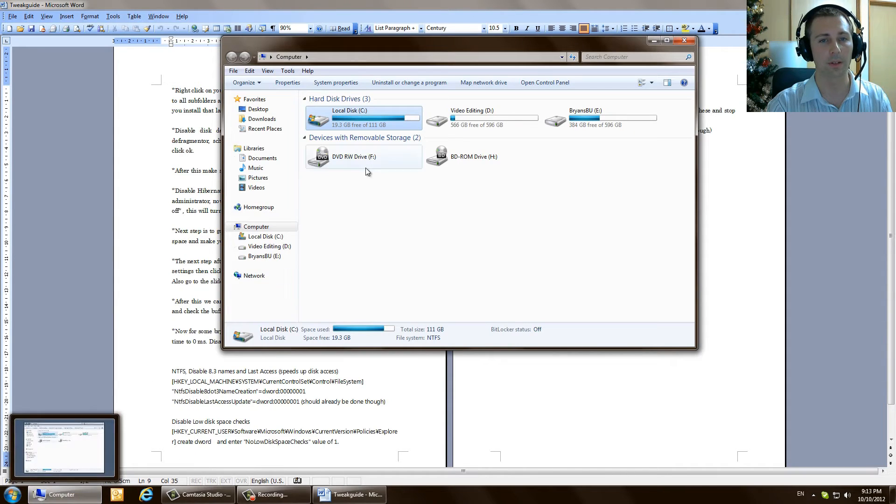
left_click(544, 82)
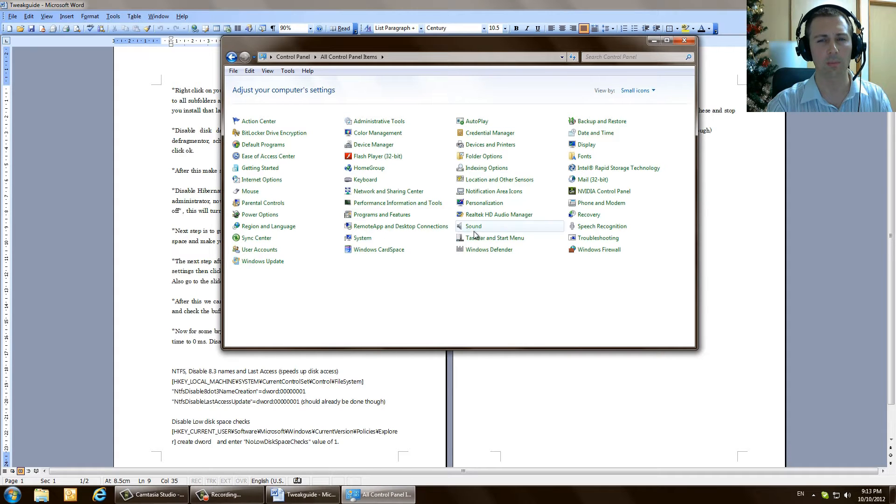
mouse_move(362, 238)
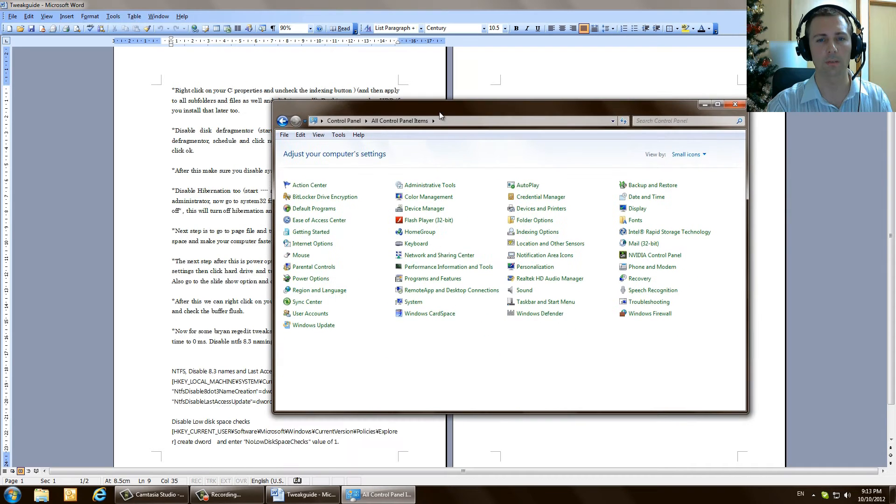
left_click(413, 301)
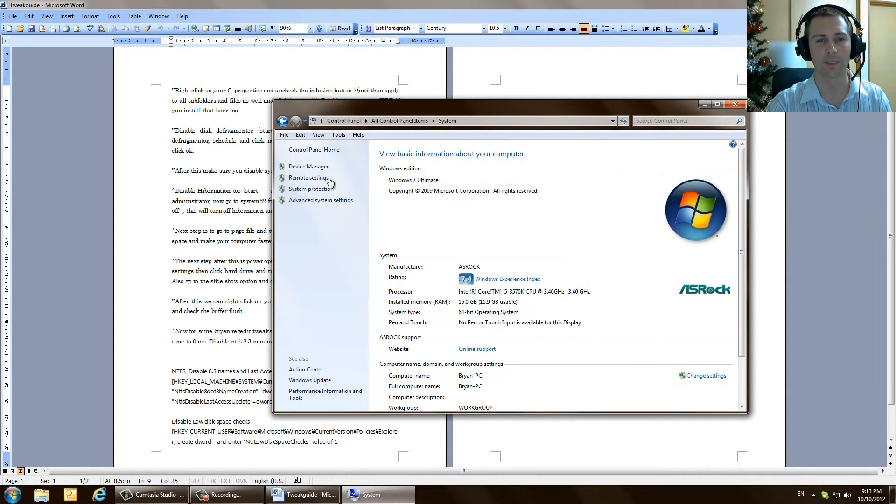
left_click(311, 189)
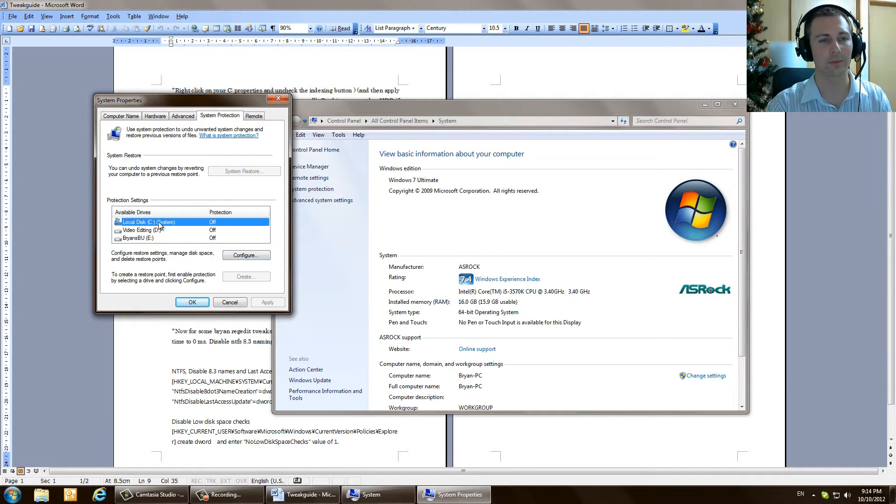
left_click(245, 255)
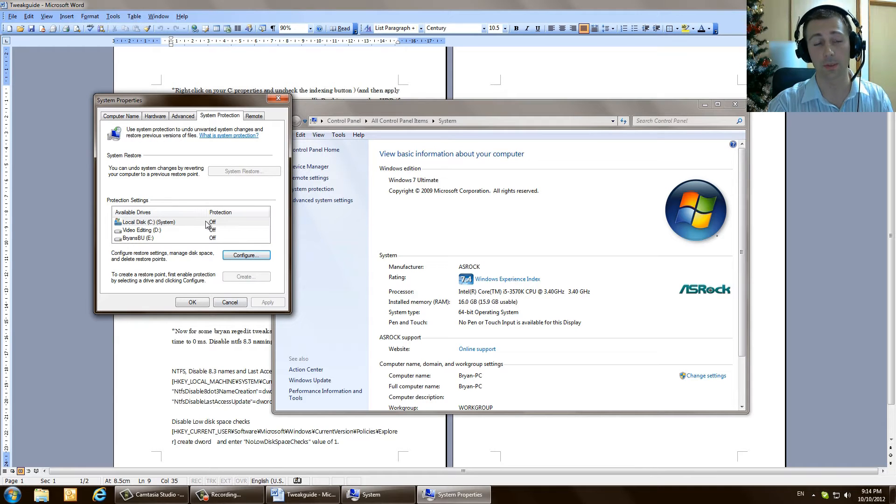
left_click(159, 222)
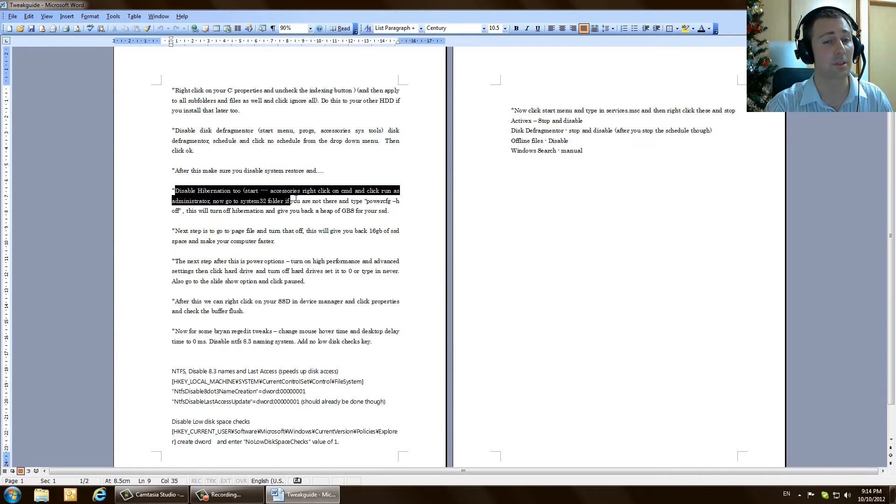
left_click_drag(294, 201, 387, 210)
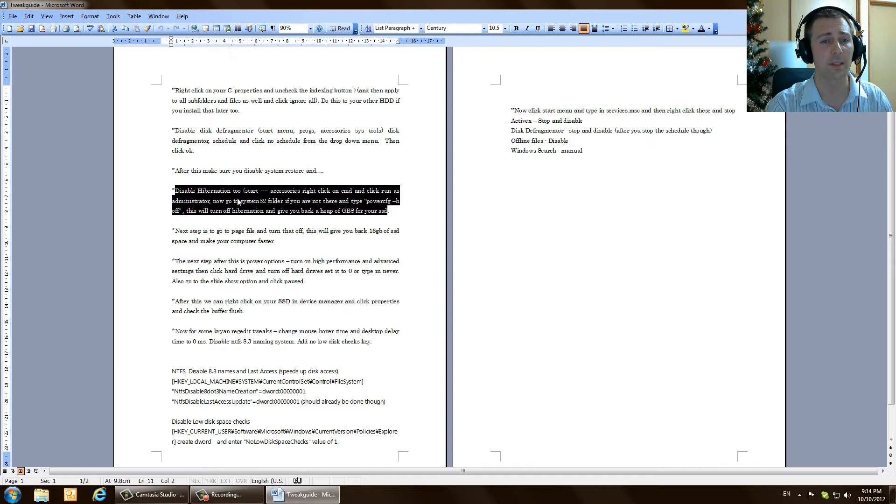
left_click(10, 494)
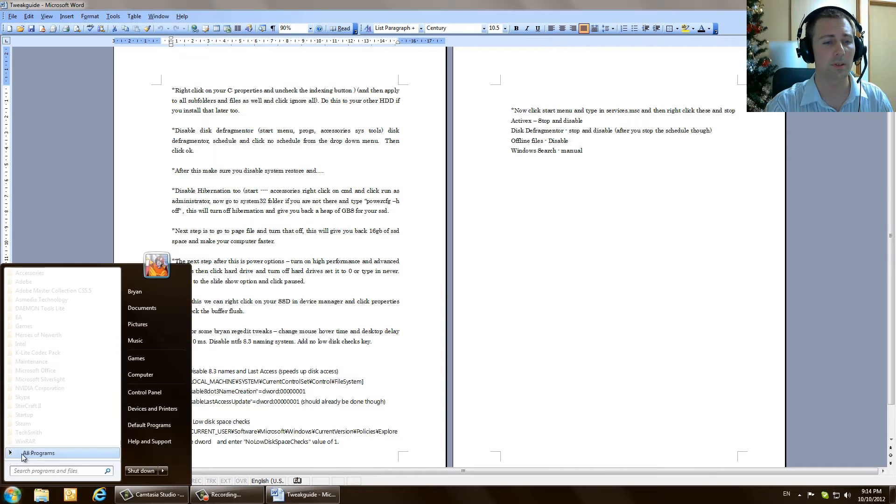
left_click(38, 452)
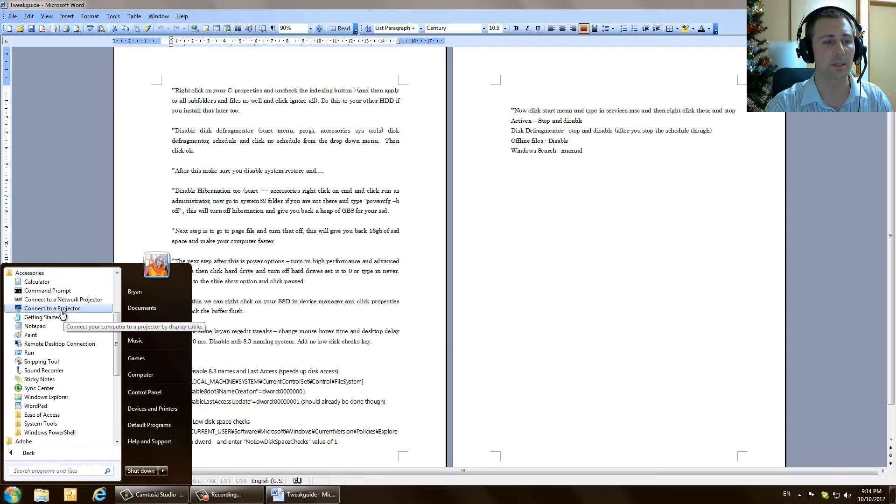
left_click(47, 290)
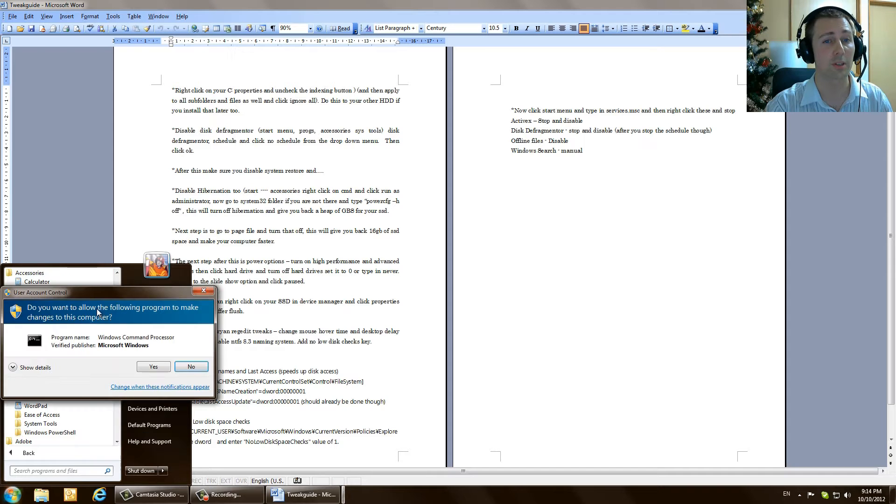
left_click(152, 366)
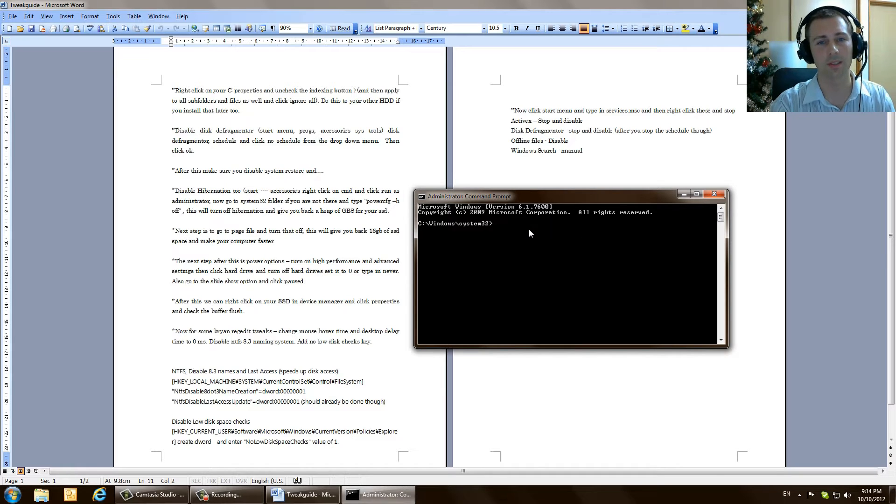
type("pwer")
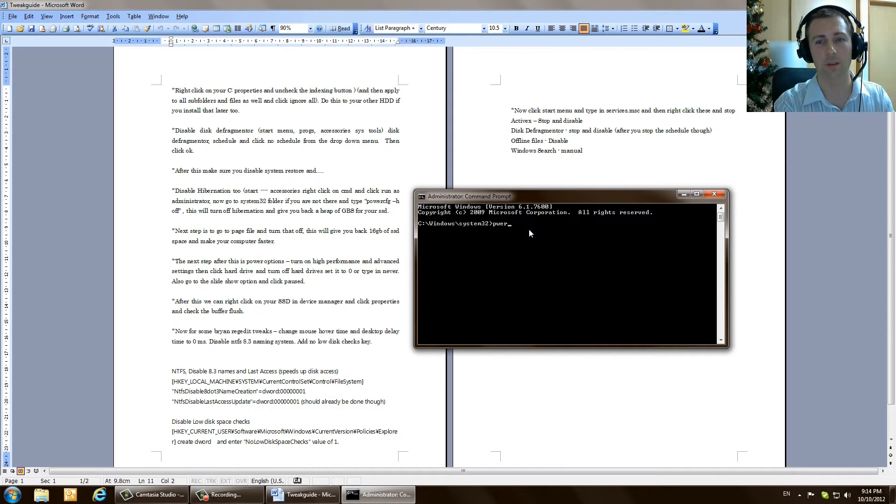
key("BackSpace")
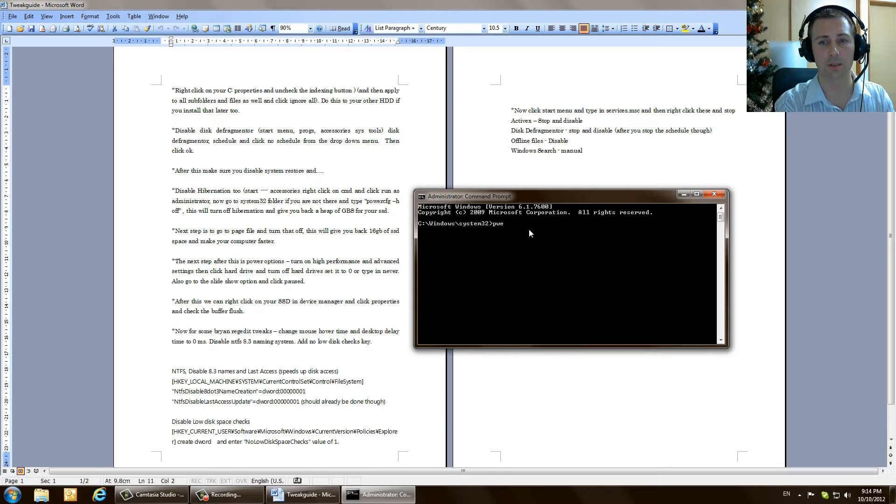
type("power")
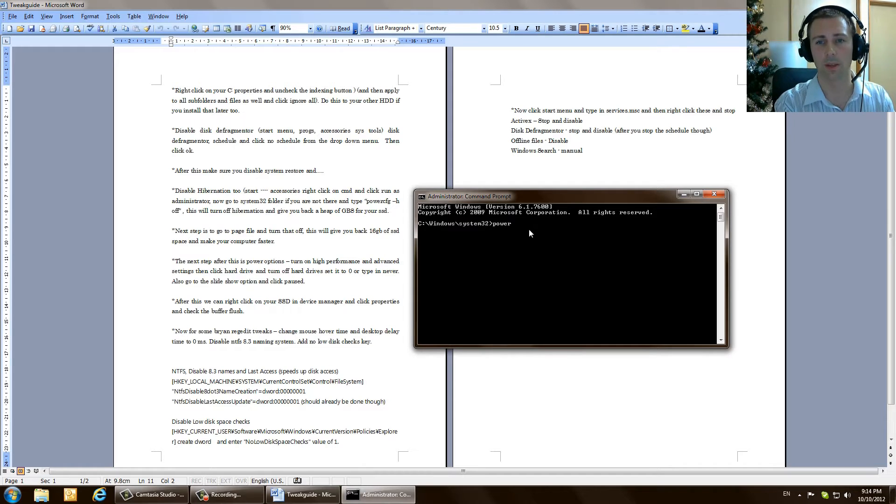
type("cfg")
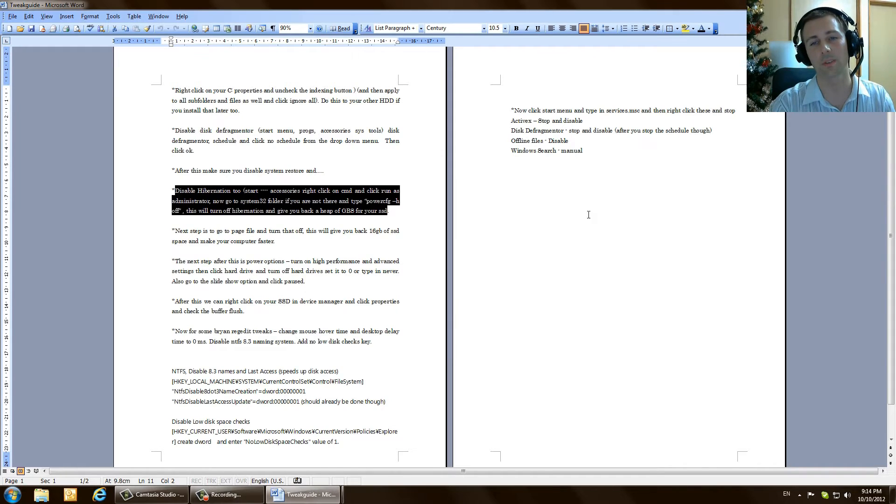
left_click(304, 220)
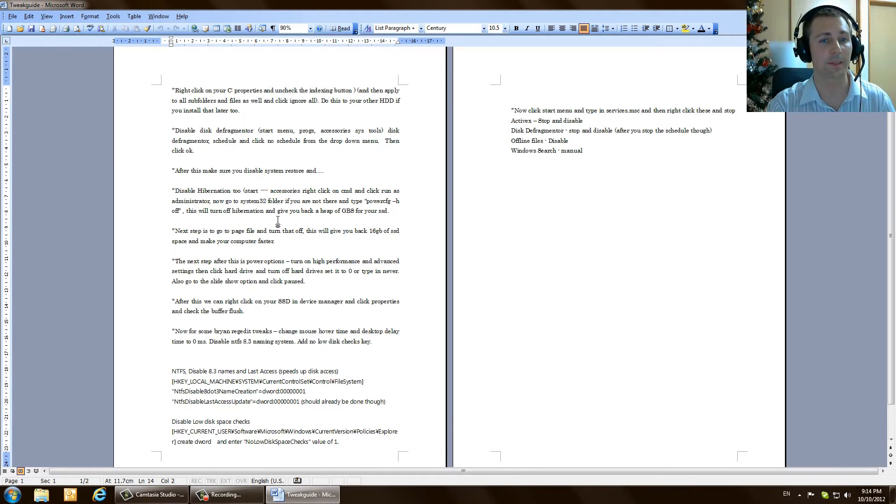
left_click(267, 231)
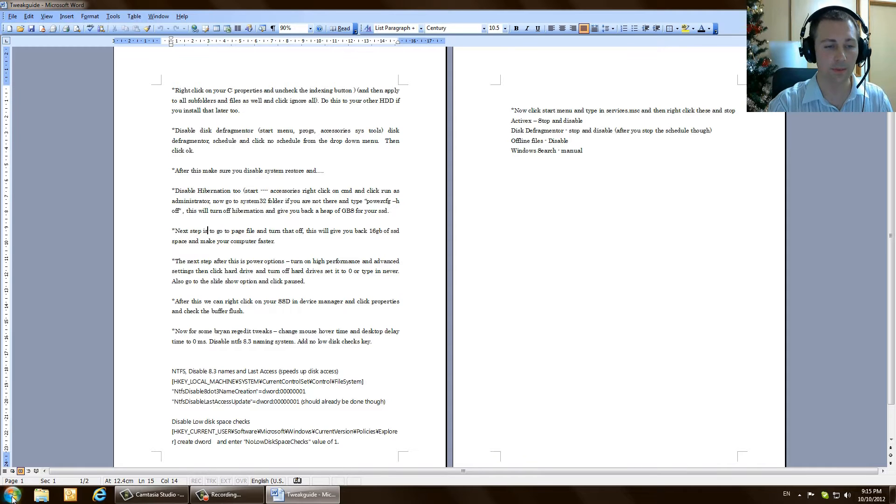
- From Control Panel > System, reach Advanced system settings > Performance Options > Advanced
left_click(10, 494)
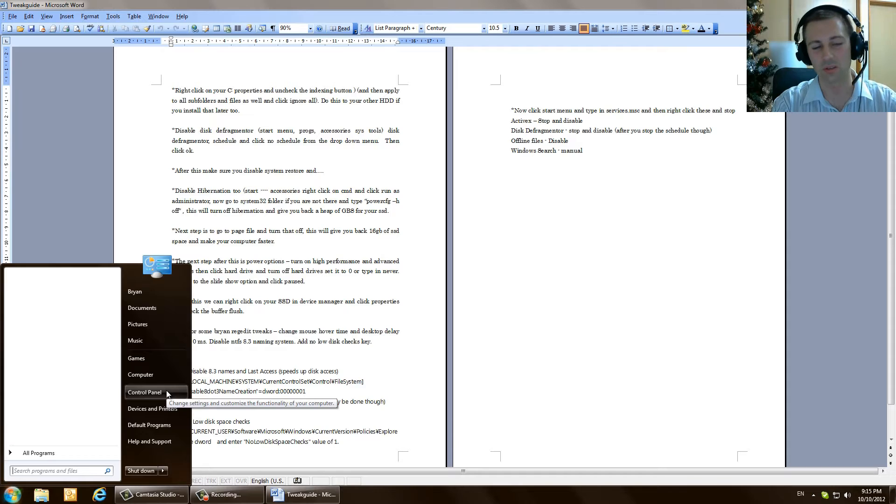
left_click(145, 392)
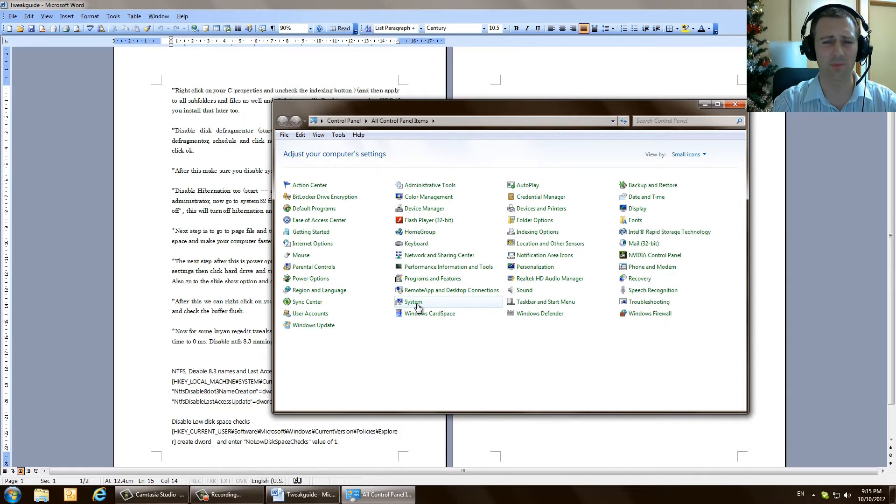
left_click(412, 301)
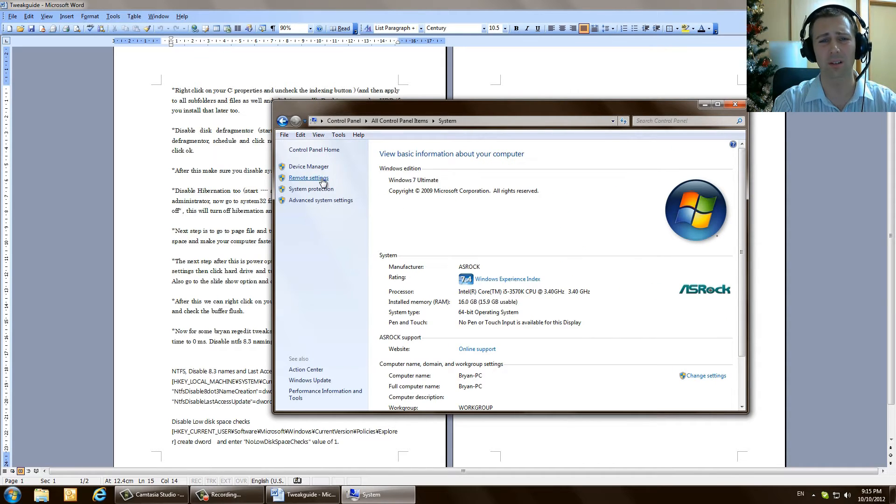
left_click(312, 188)
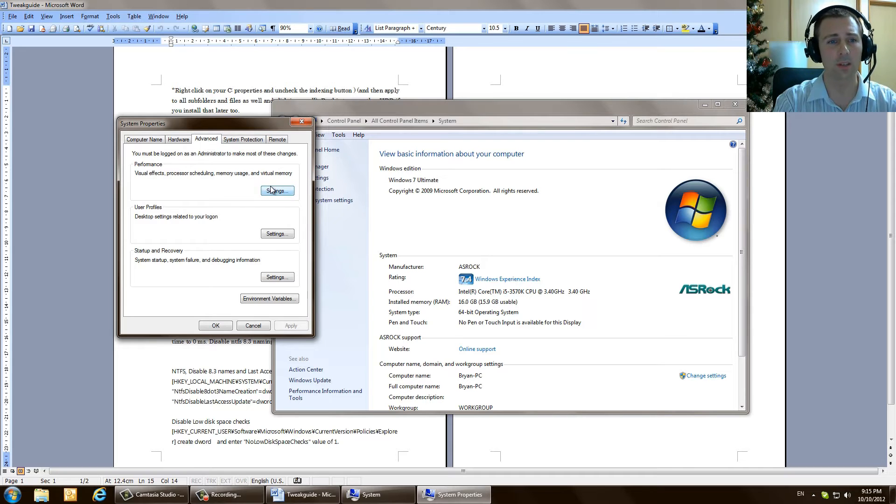
left_click(277, 191)
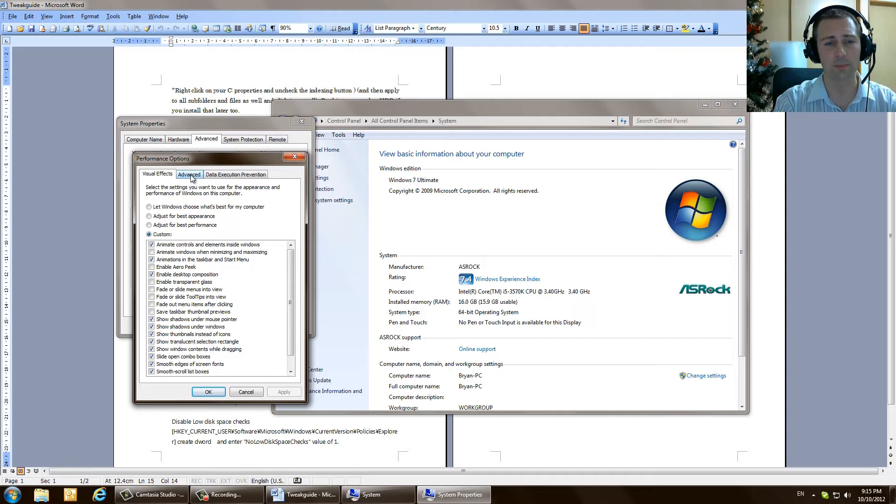
left_click(189, 175)
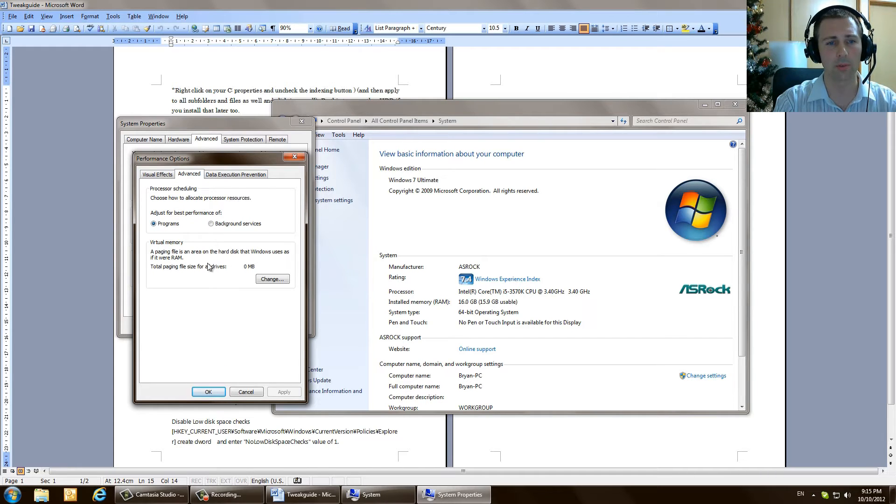
mouse_move(159, 261)
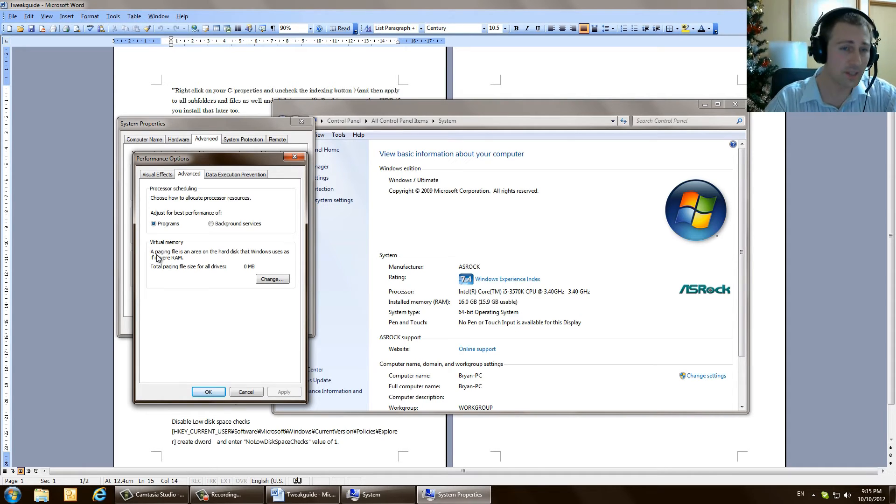
mouse_move(223, 259)
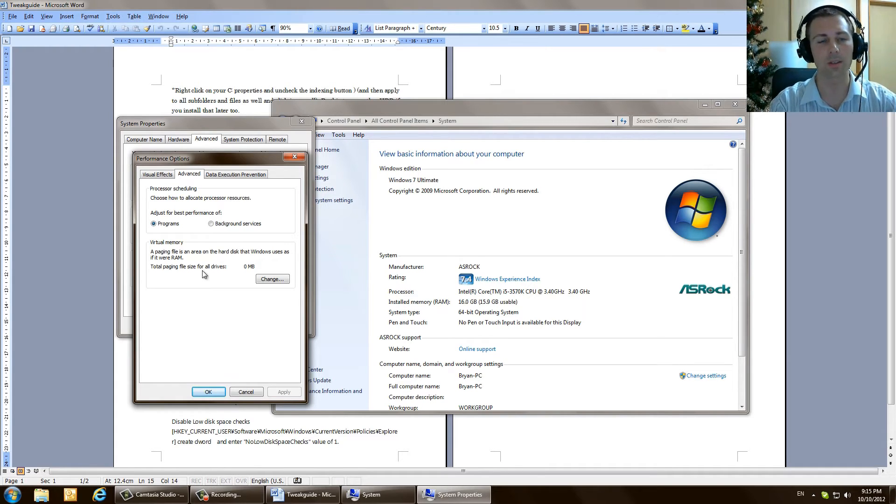
- Confirm Virtual Memory shows No paging file on every drive, then cancel out of Performance Options and System Properties
left_click(272, 279)
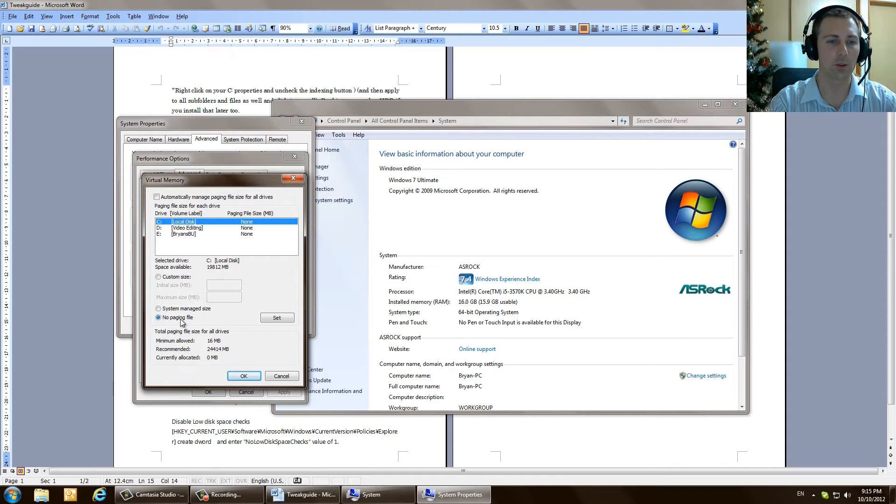
left_click(243, 376)
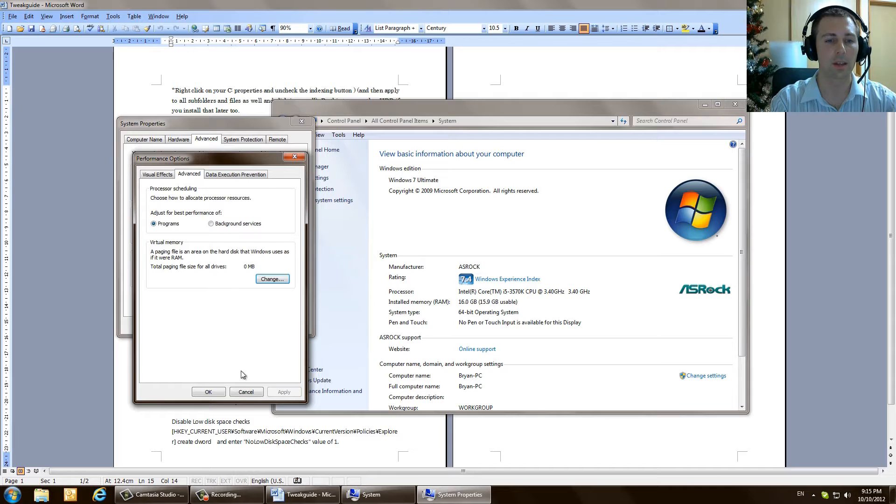
left_click(235, 173)
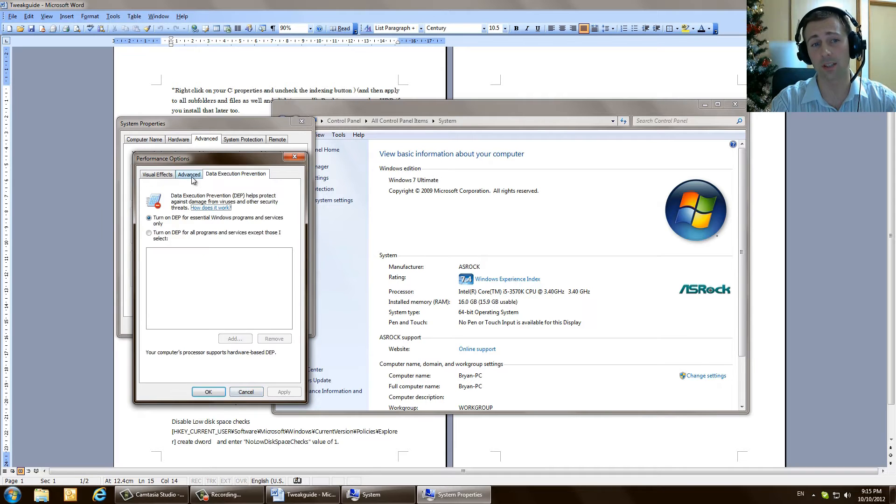
left_click(189, 174)
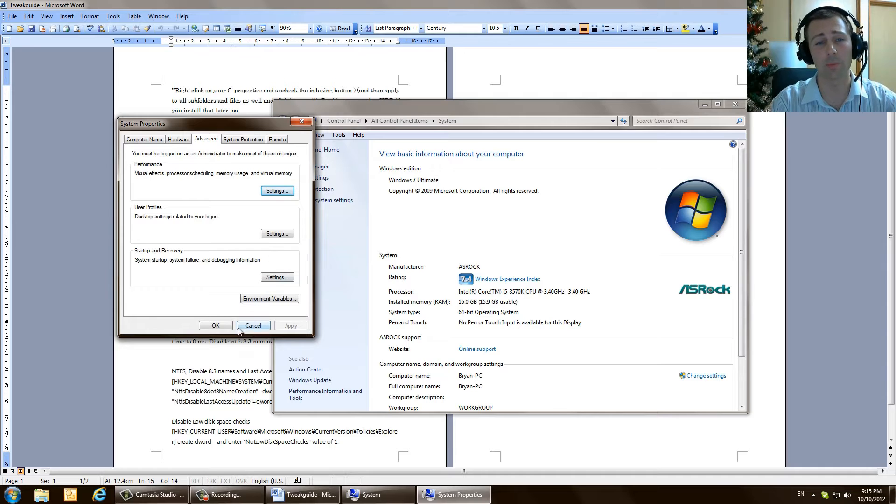
left_click(253, 325)
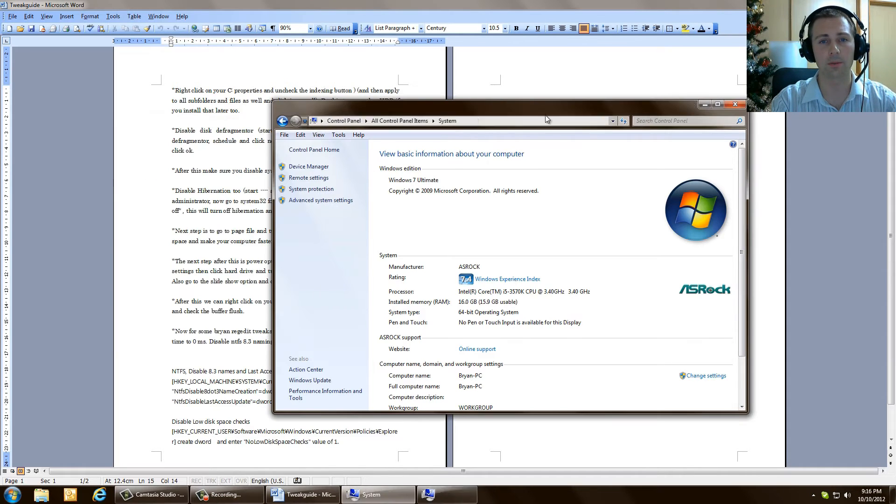
- In Power Options, reach the High performance plan's advanced power settings
left_click(734, 103)
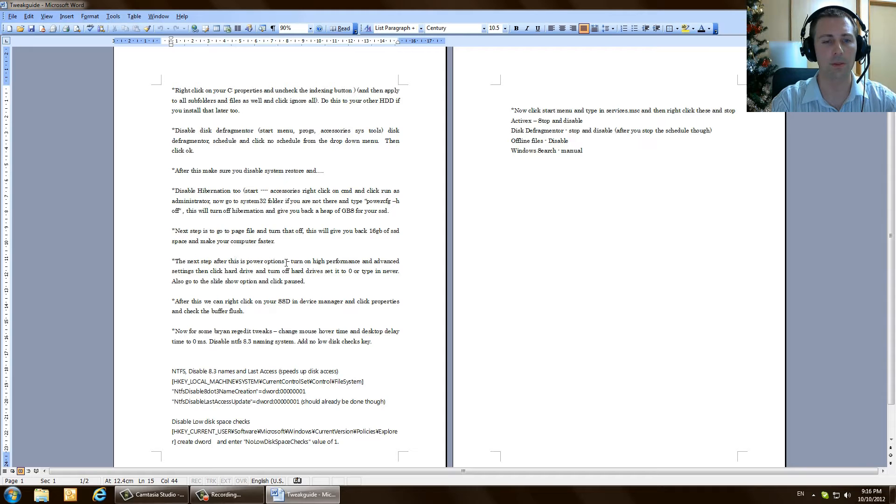
left_click(9, 495)
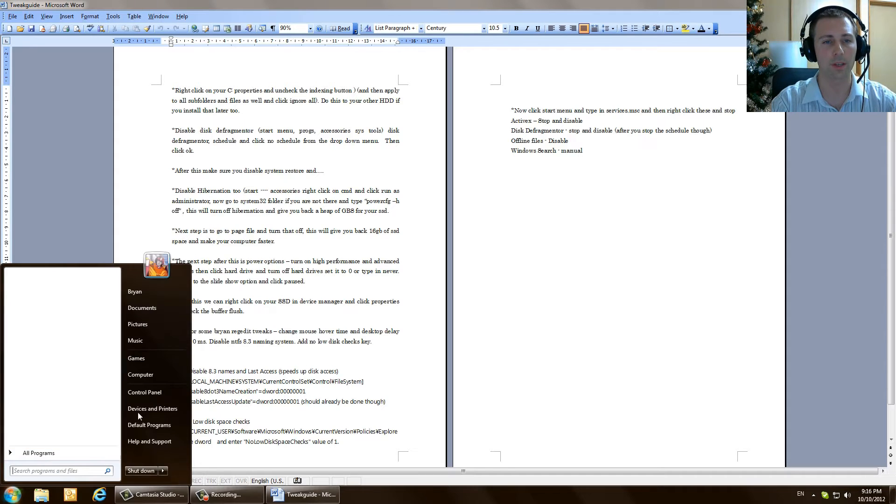
left_click(145, 392)
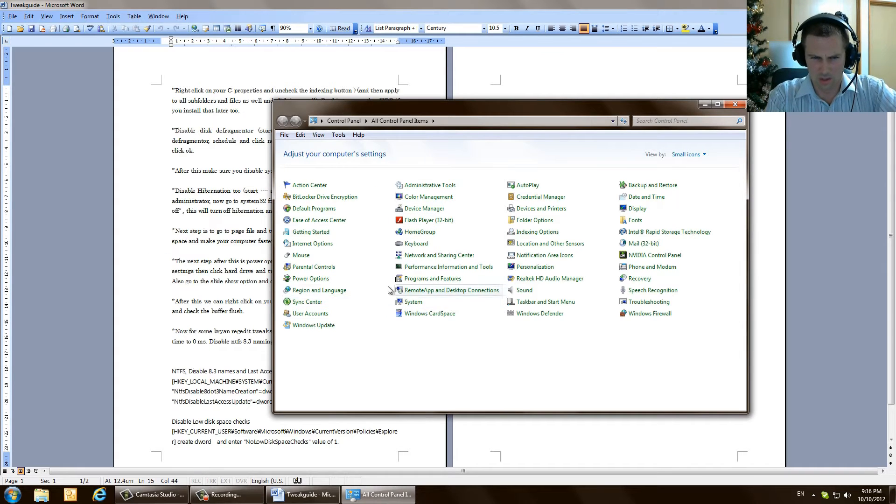
left_click(310, 278)
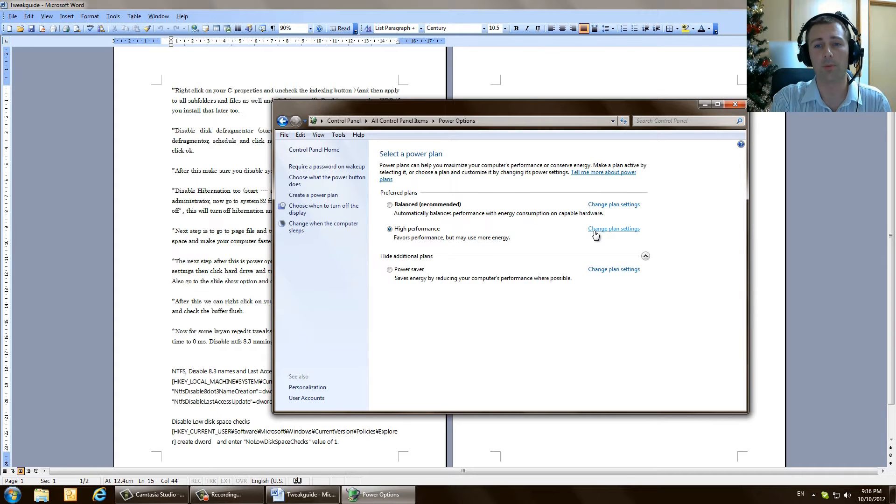
left_click(613, 229)
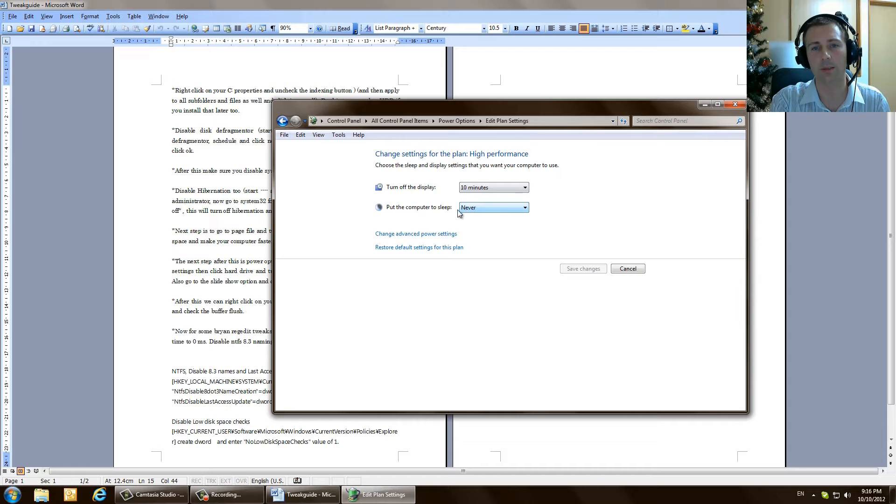
left_click(415, 233)
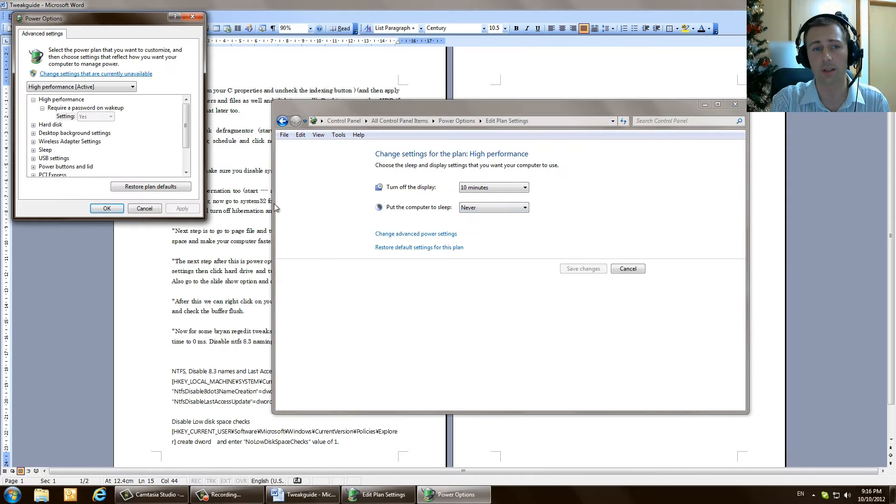
- Expand Hard disk and Sleep to confirm turn-off and sleep are set to Never, then OK
left_click(34, 124)
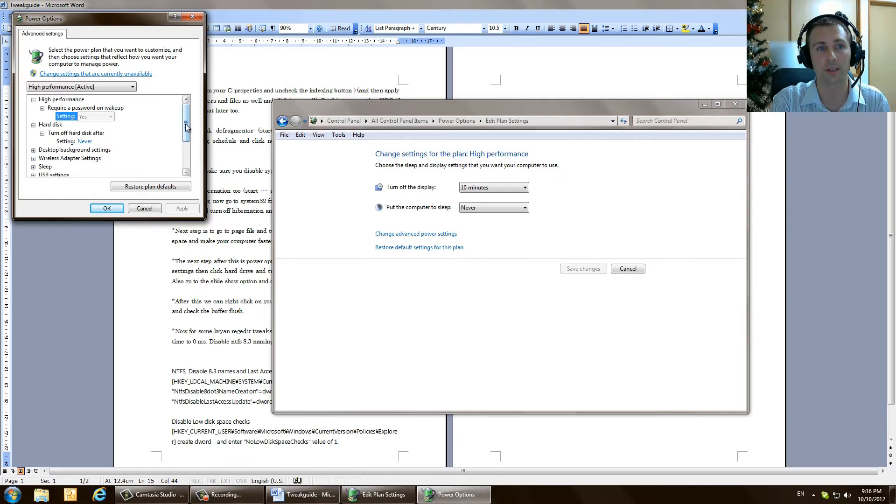
scroll("down", 3)
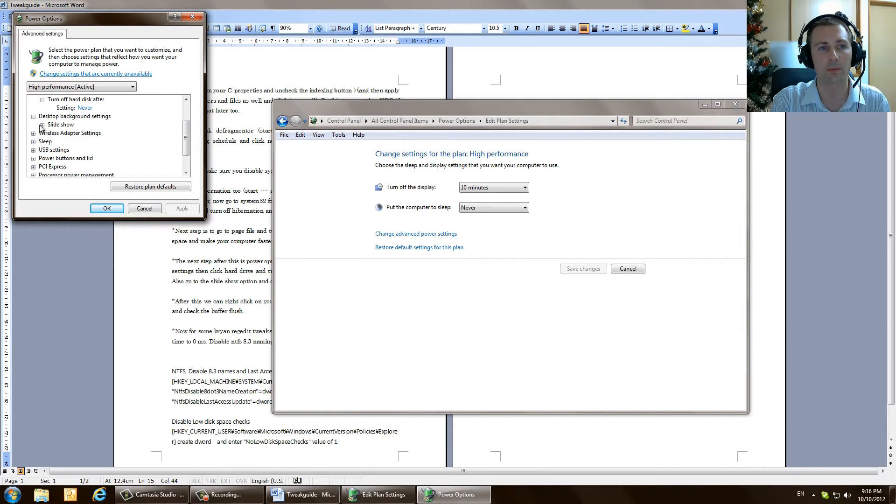
left_click(42, 124)
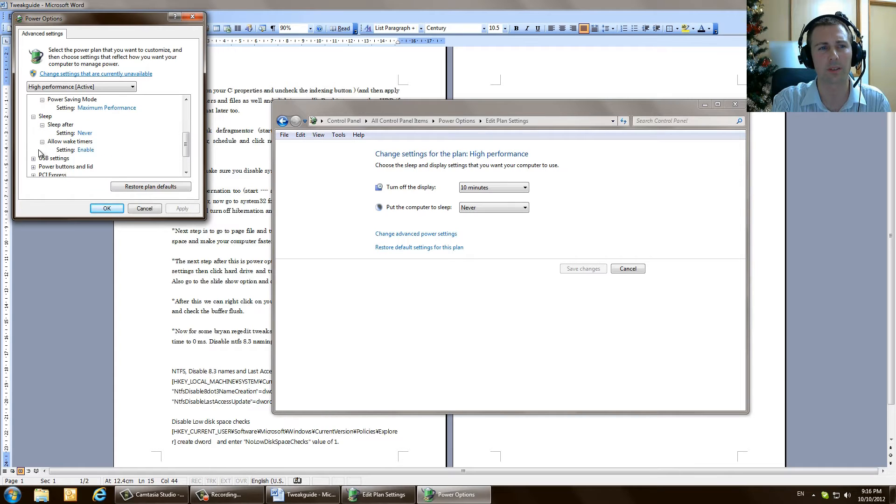
scroll("down", 3)
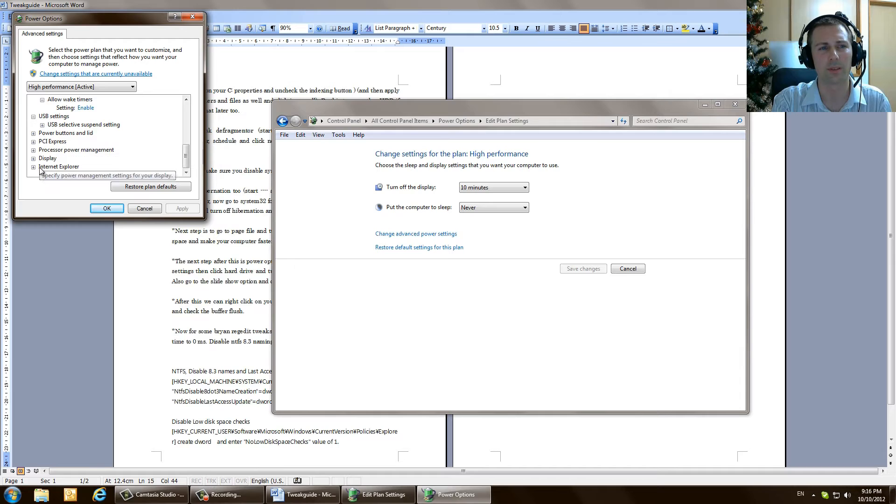
left_click(33, 149)
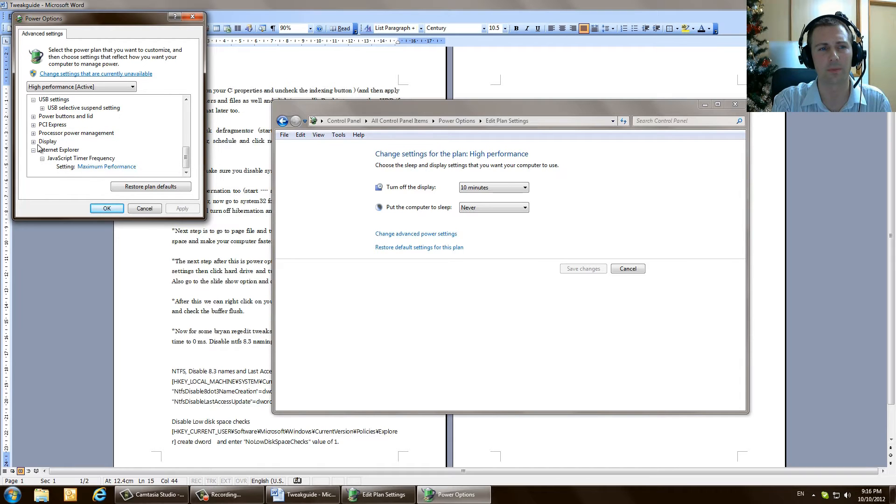
left_click(106, 208)
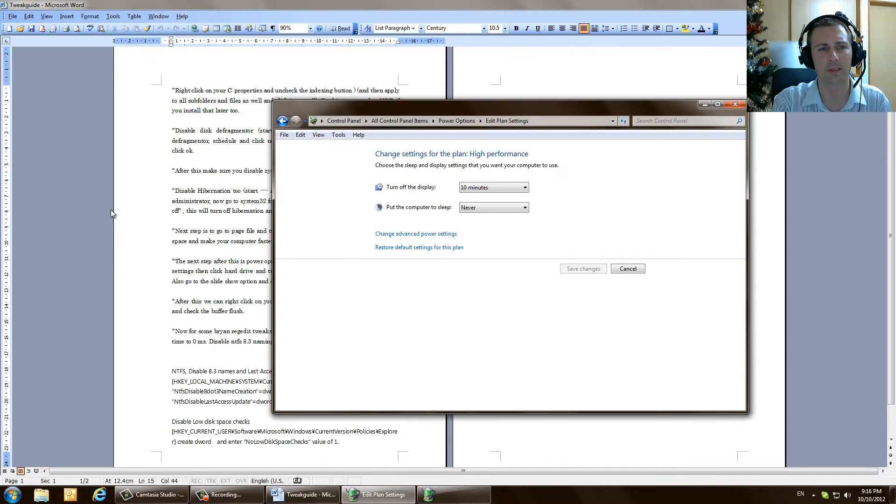
- Mark the power options step in the guide and open the Computer drive list
left_click(627, 269)
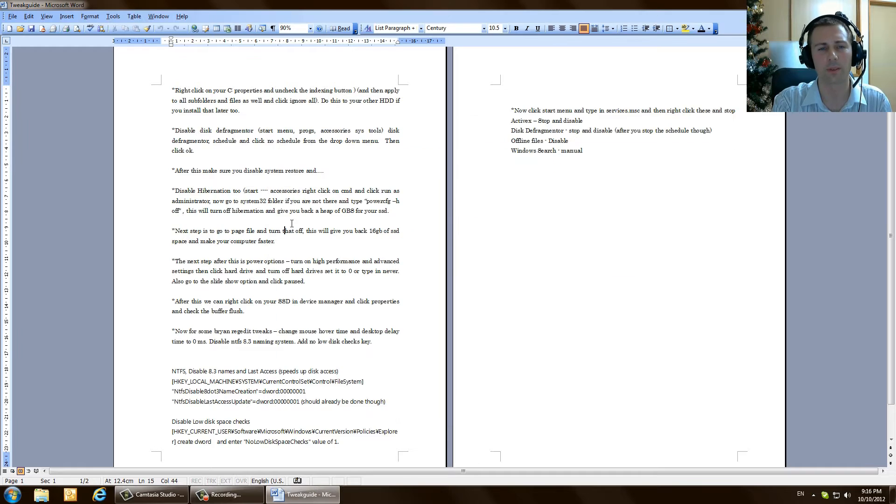
scroll("down", 3)
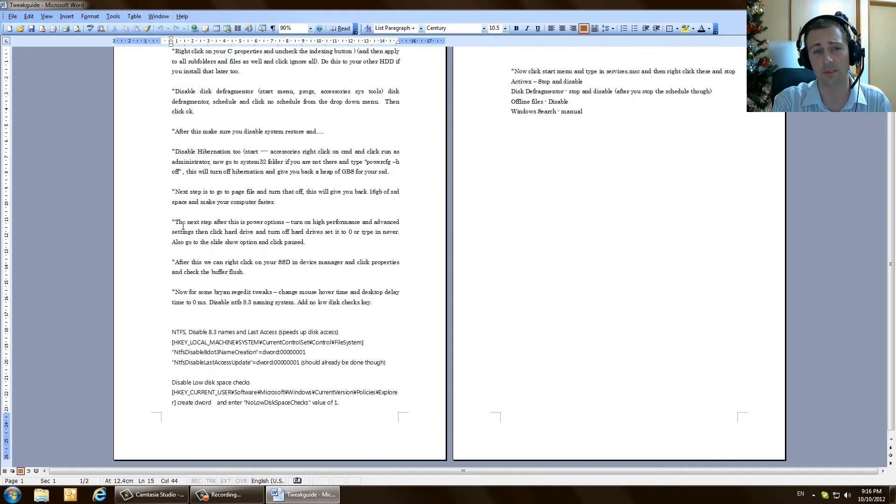
left_click(198, 222)
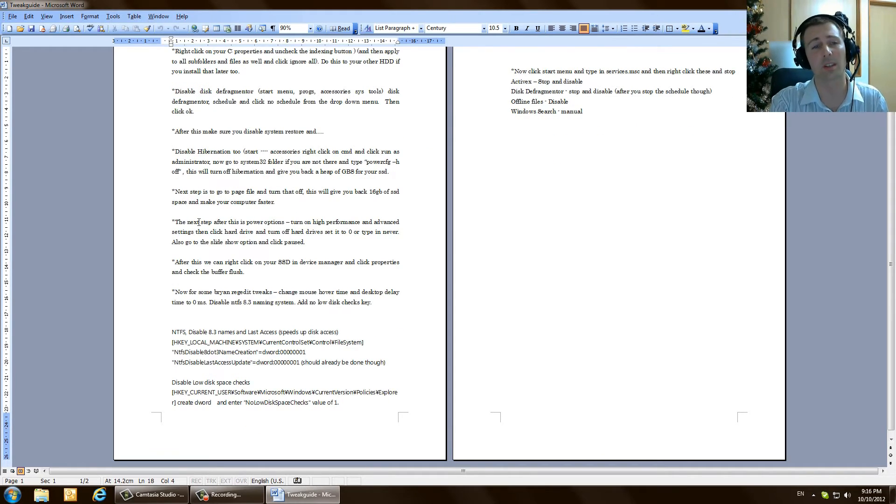
left_click_drag(188, 222, 322, 232)
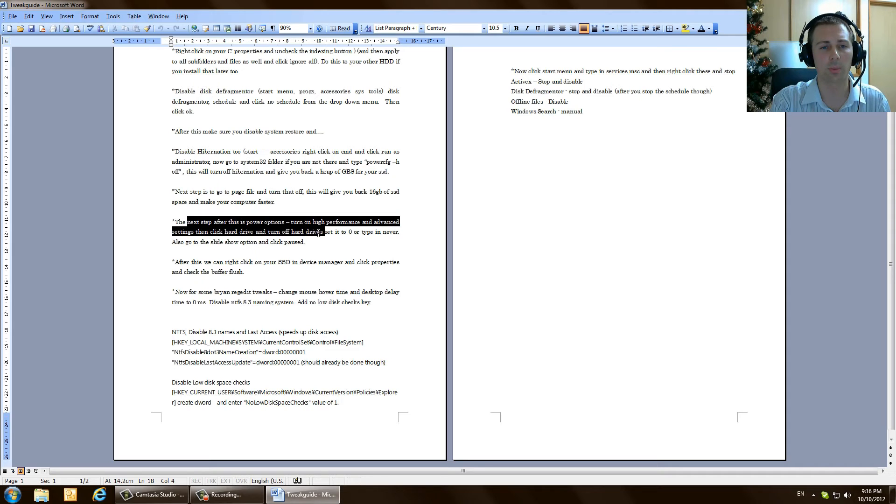
left_click(242, 264)
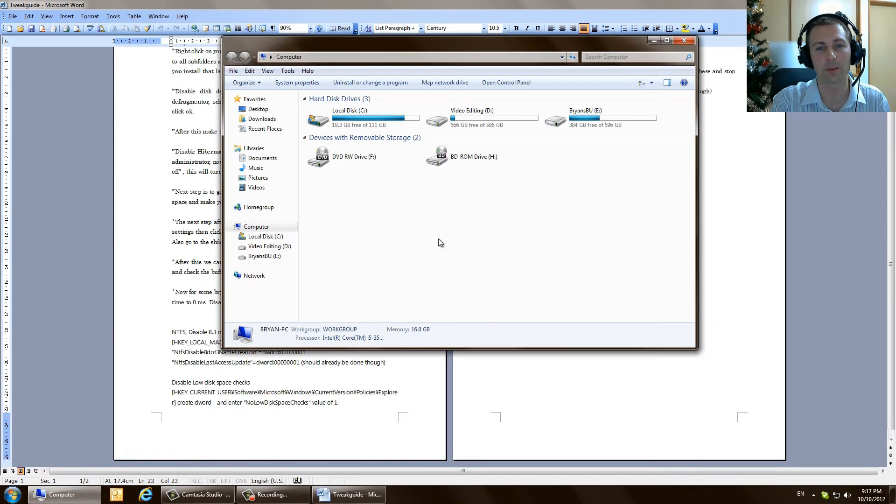
- From Local Disk (C:) Properties > Hardware, view the Corsair Force 3 SSD's Policies showing write caching enabled, then close it
left_click(349, 121)
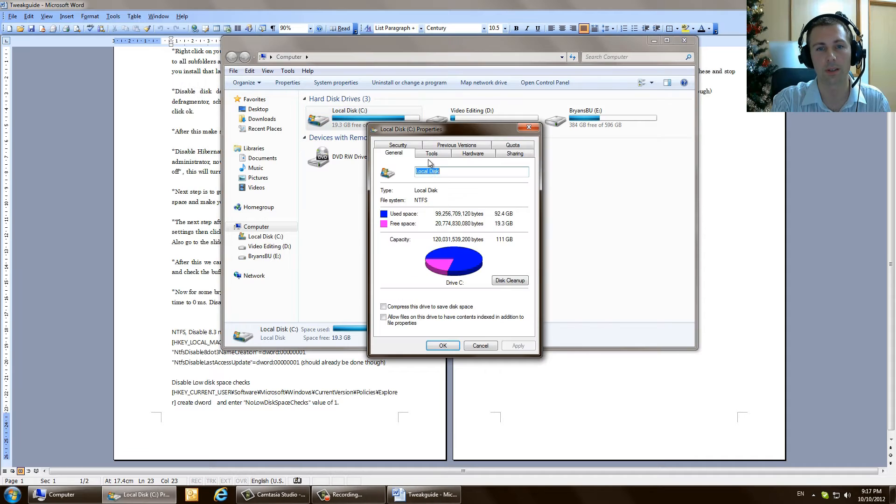
left_click(432, 153)
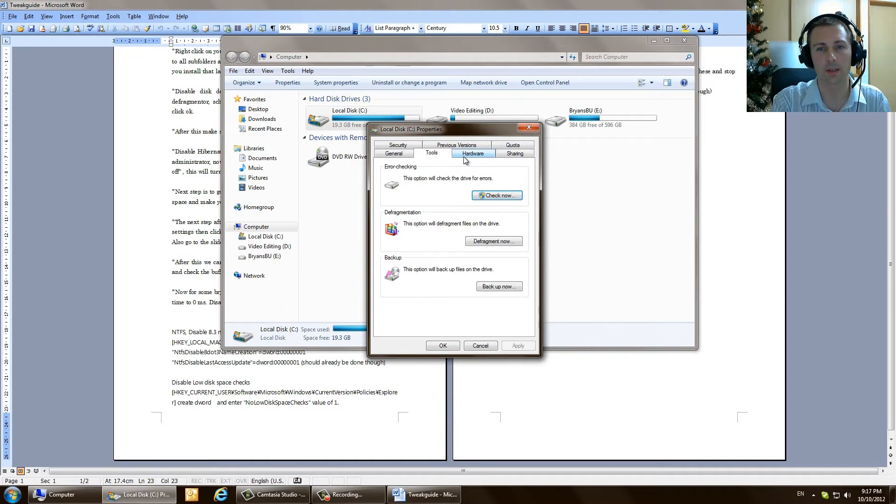
left_click(472, 153)
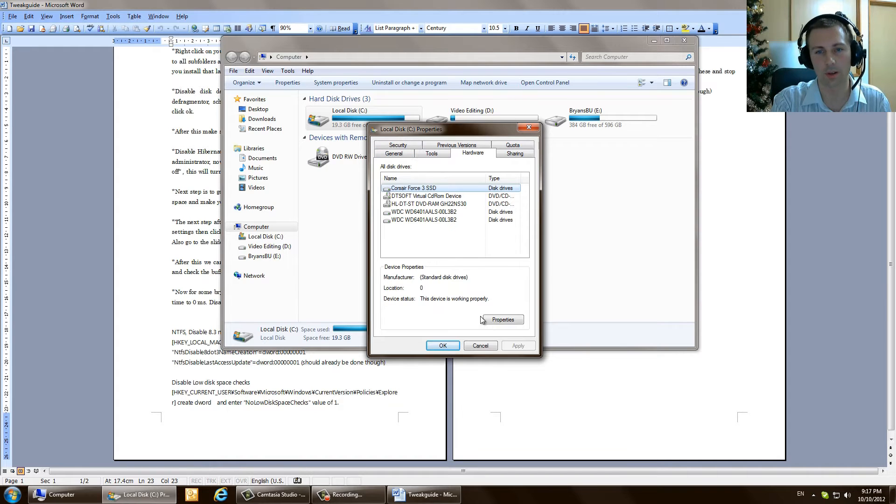
left_click(502, 319)
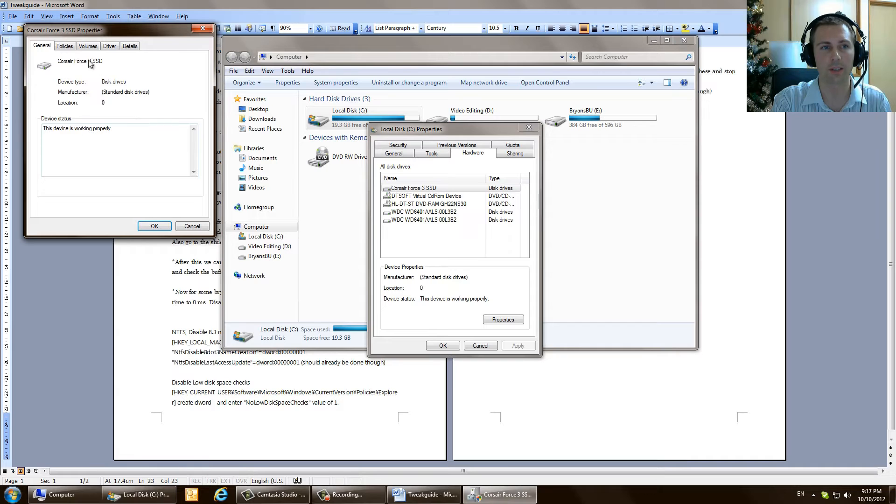
left_click(64, 46)
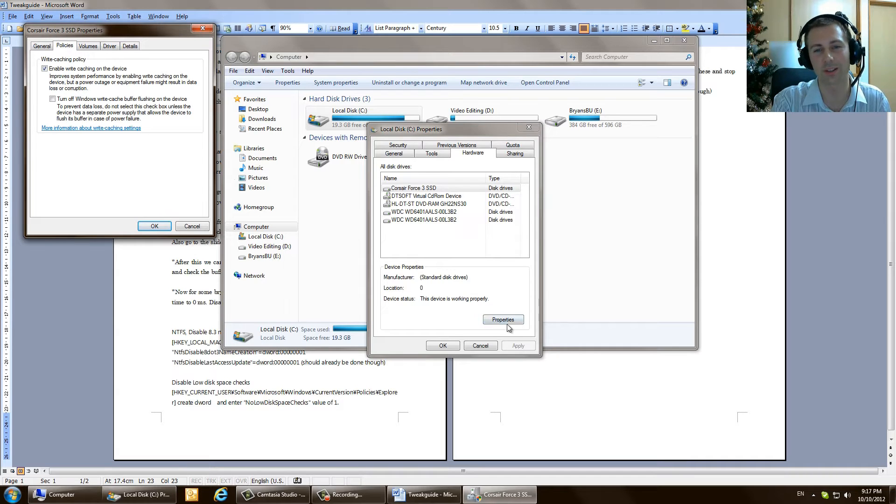
left_click(154, 226)
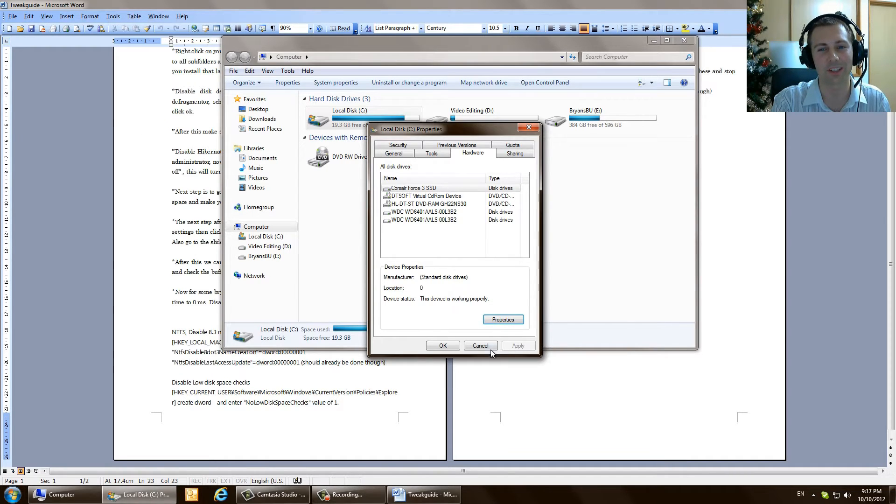
- Reopen the C: drive properties and review the SSD's write-caching policy again, ending on the Hardware drive list
left_click(394, 153)
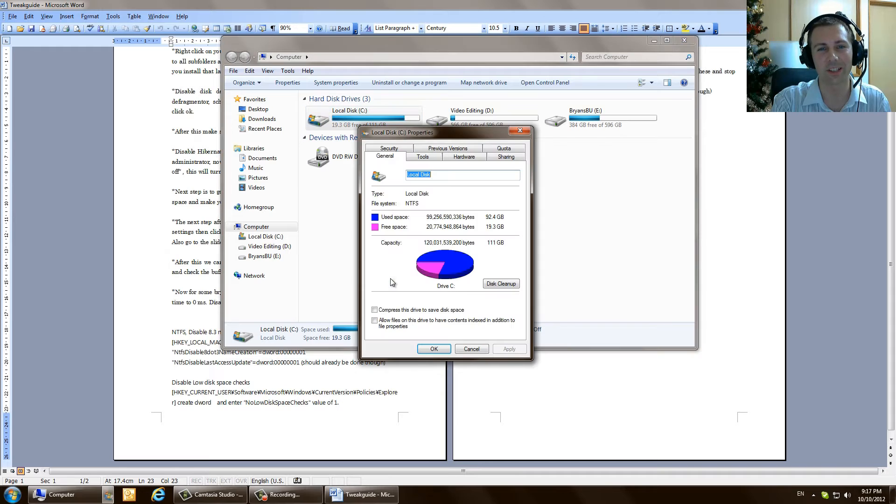
left_click(464, 155)
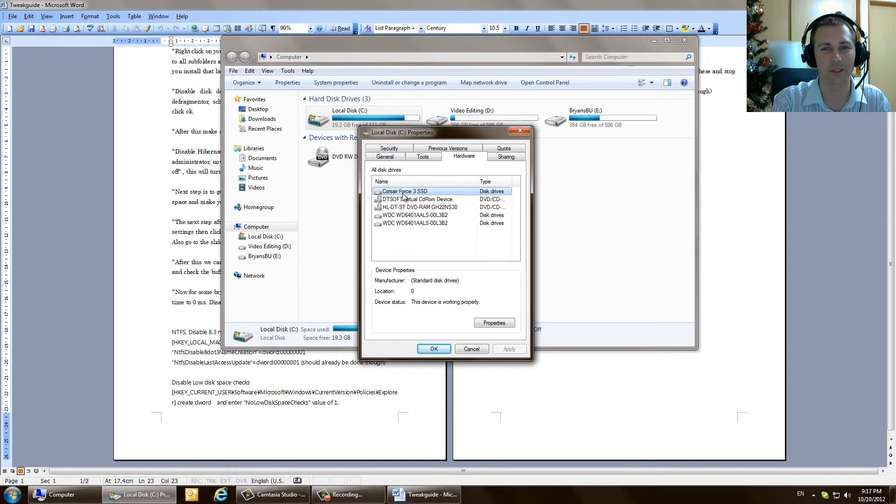
left_click(492, 322)
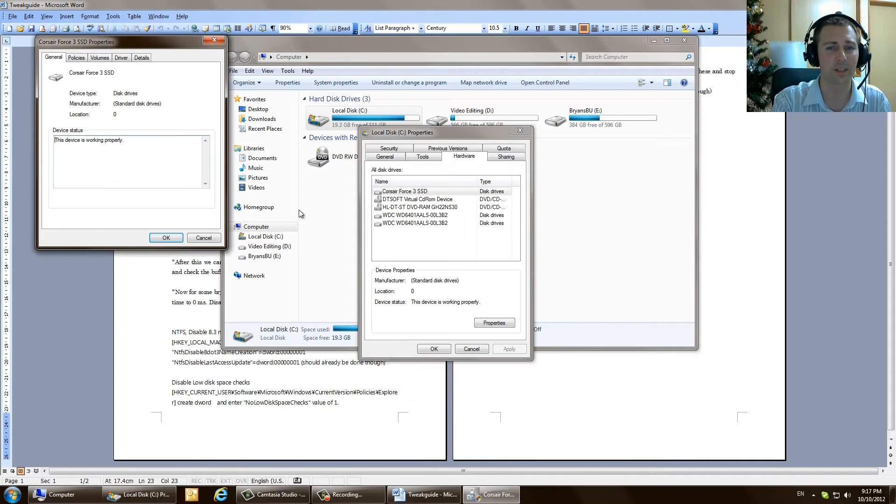
left_click(76, 57)
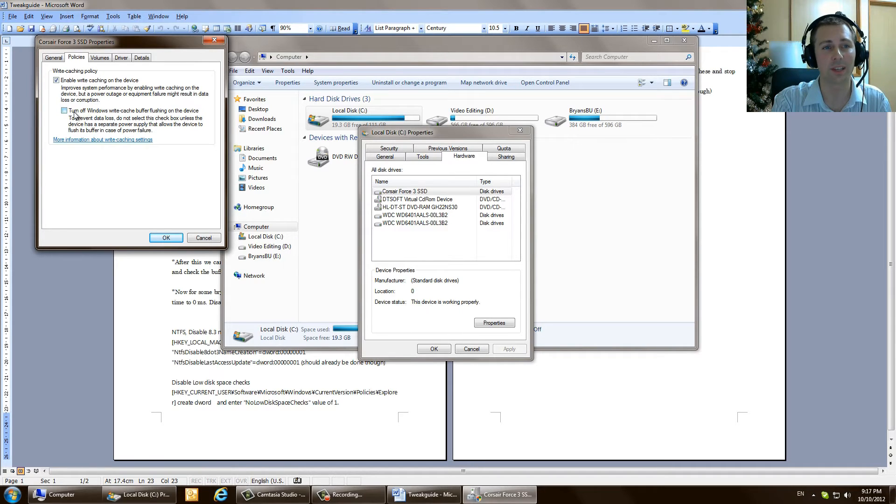
left_click(64, 110)
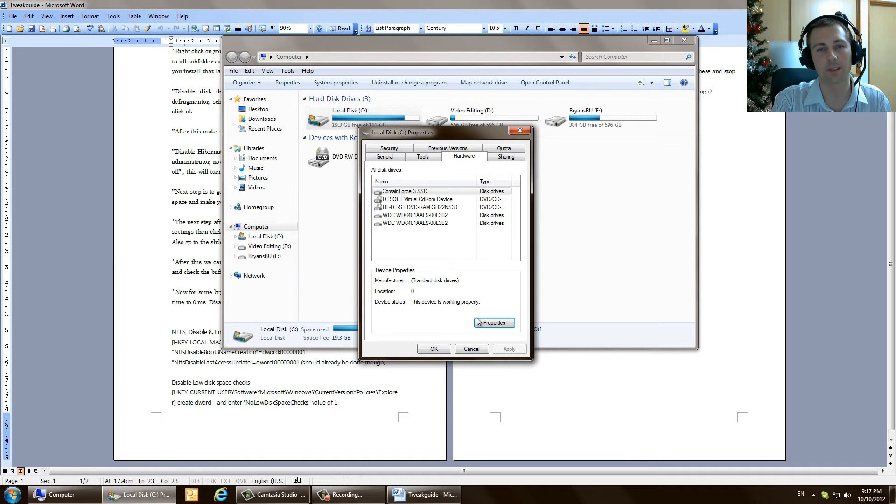
left_click(471, 348)
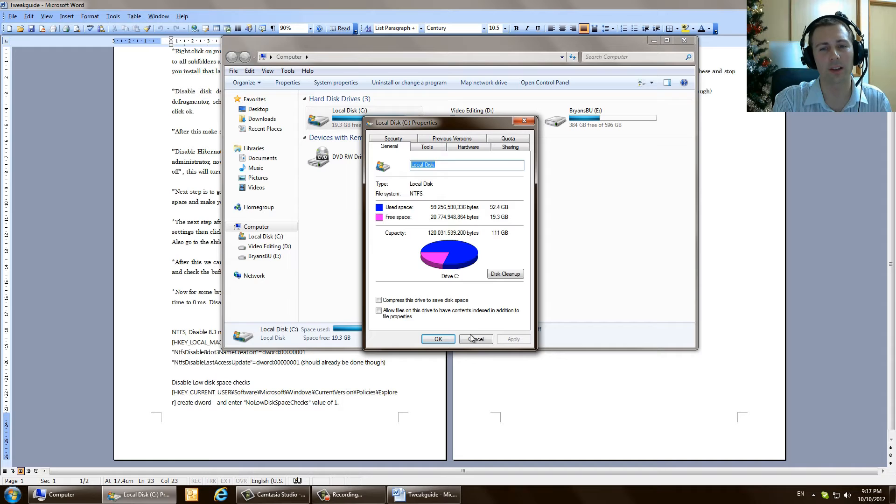
left_click(468, 146)
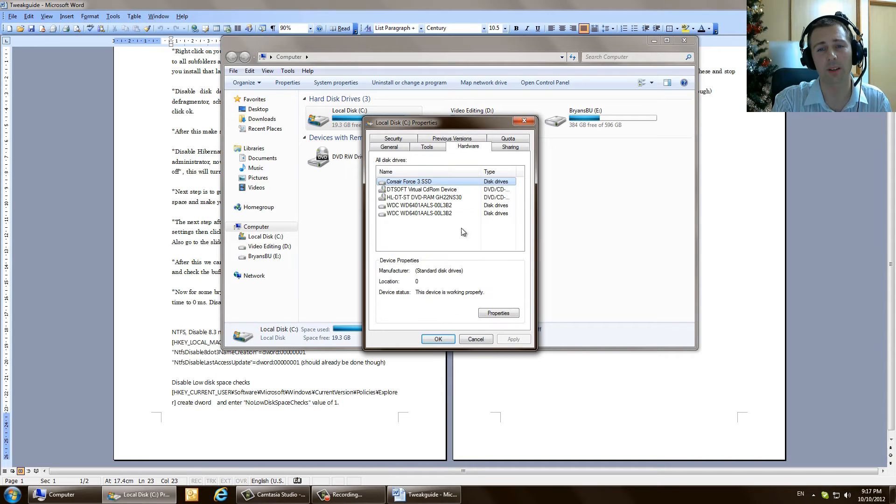
- View the Corsair Force 3 SSD's general device information, then close the C: drive properties
left_click(498, 313)
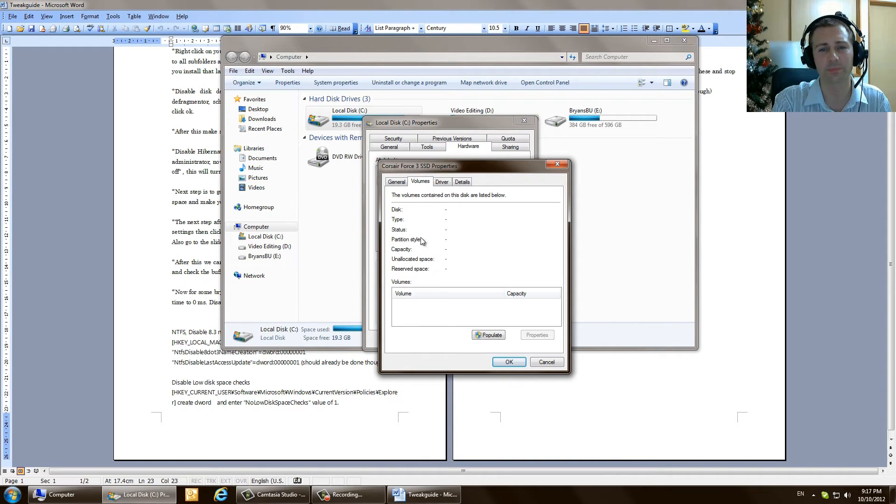
left_click(397, 182)
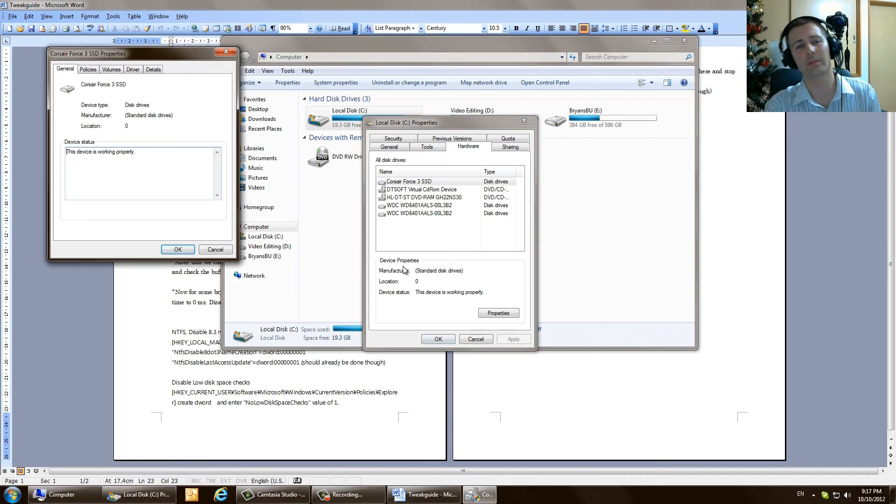
left_click(88, 69)
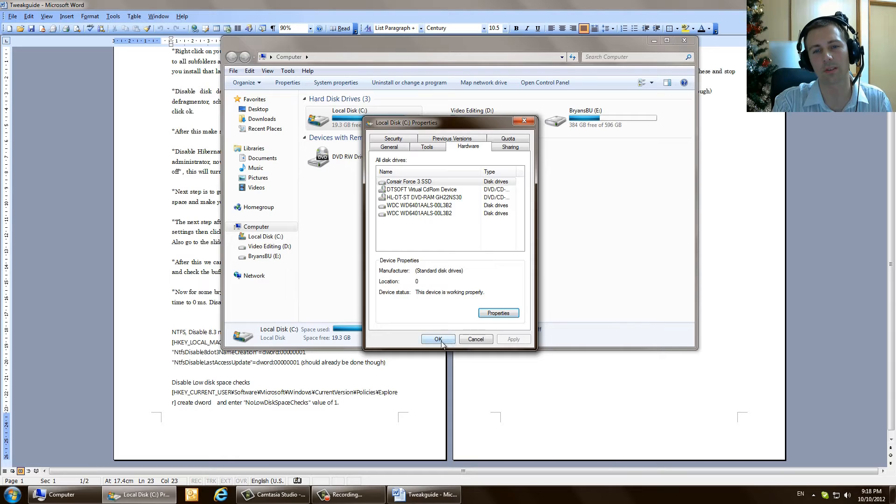
left_click(439, 339)
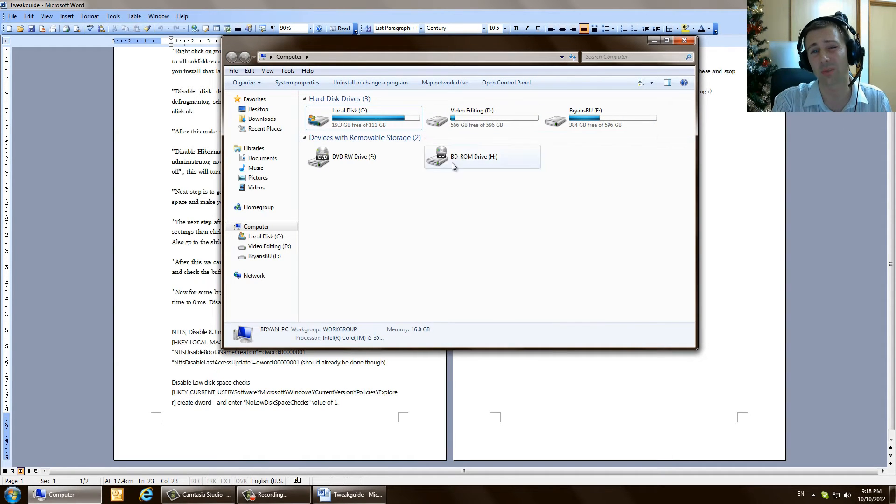
mouse_move(436, 179)
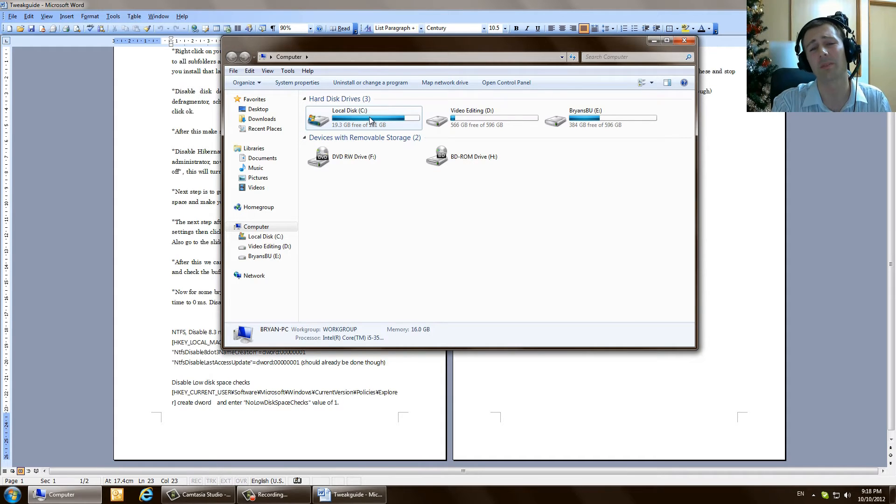
- Via Local Disk (C:) Properties > Hardware, verify write caching is ticked on the SSD's Policies, then close the dialogs and the Computer window
right_click(363, 118)
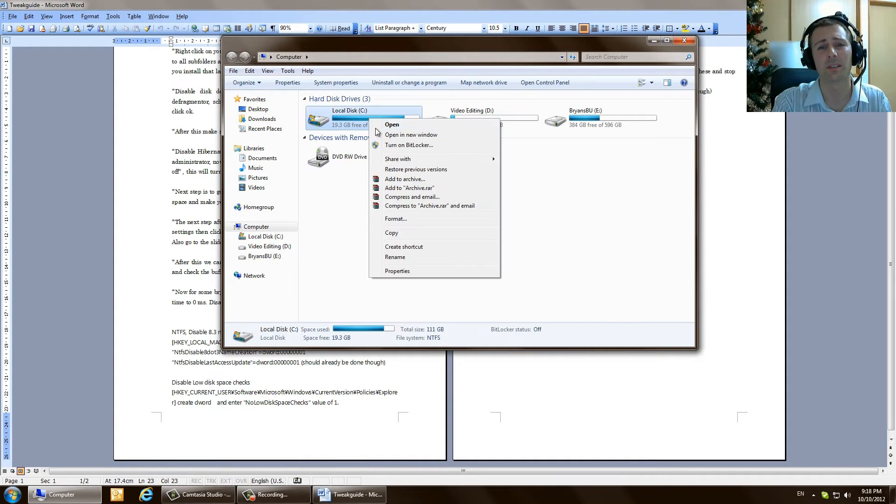
left_click(397, 270)
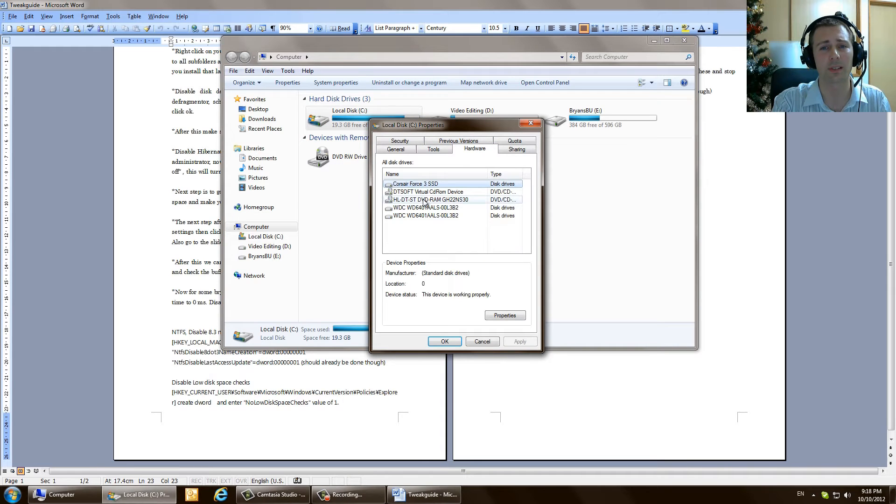
left_click(504, 315)
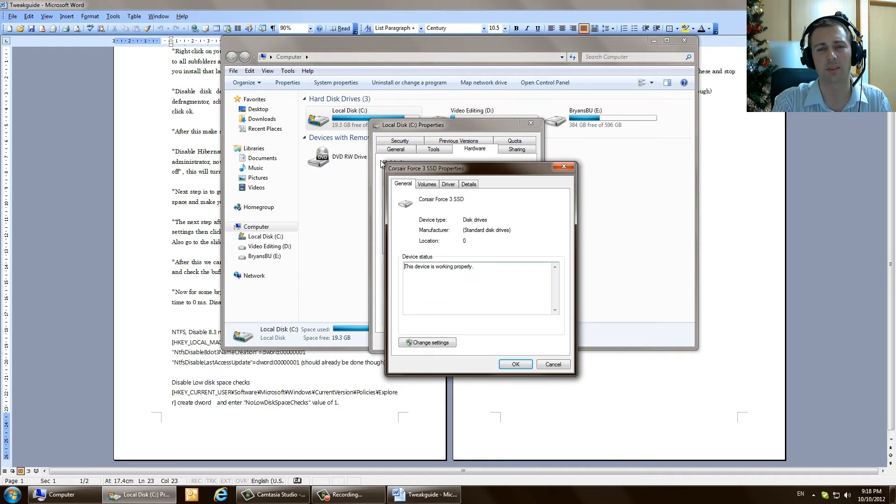
left_click(426, 183)
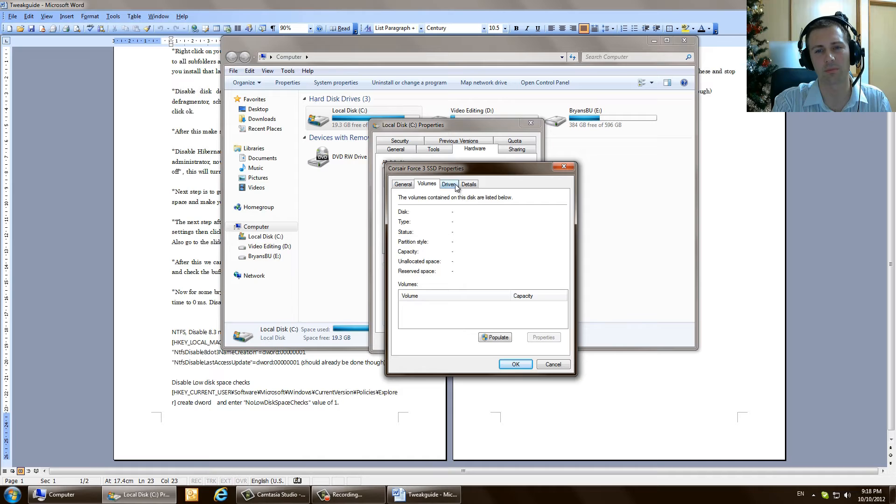
left_click(403, 184)
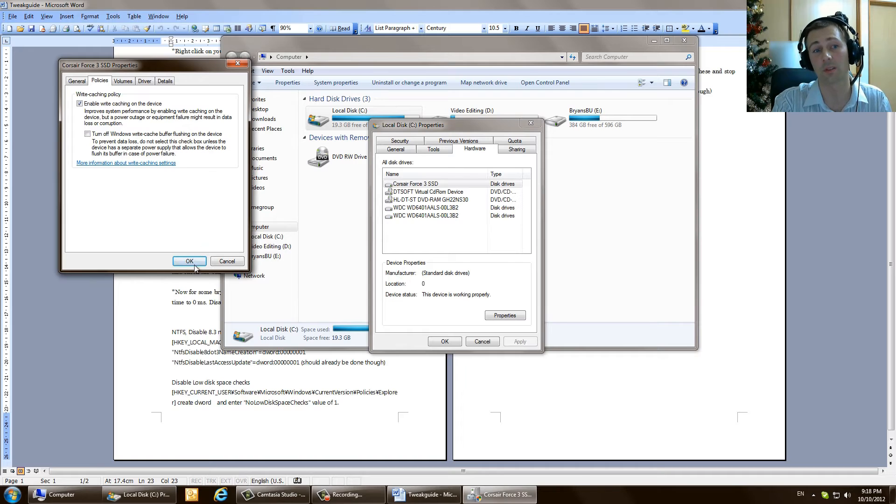
left_click(190, 262)
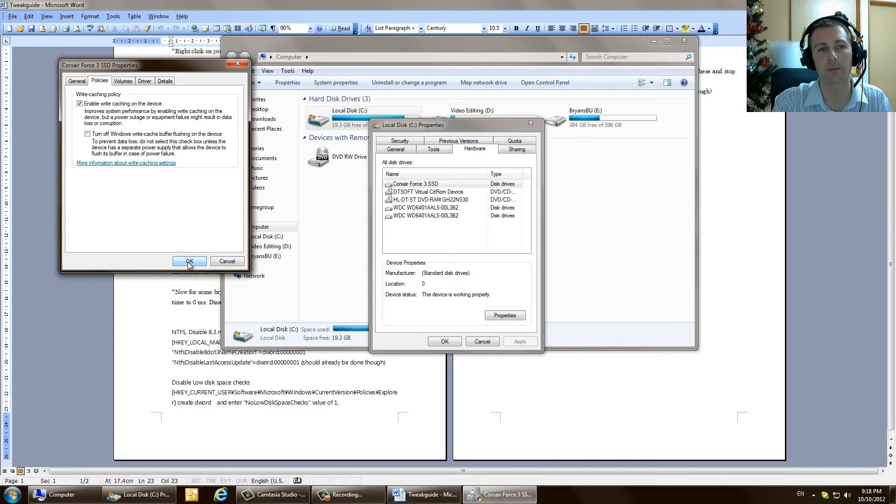
left_click(189, 261)
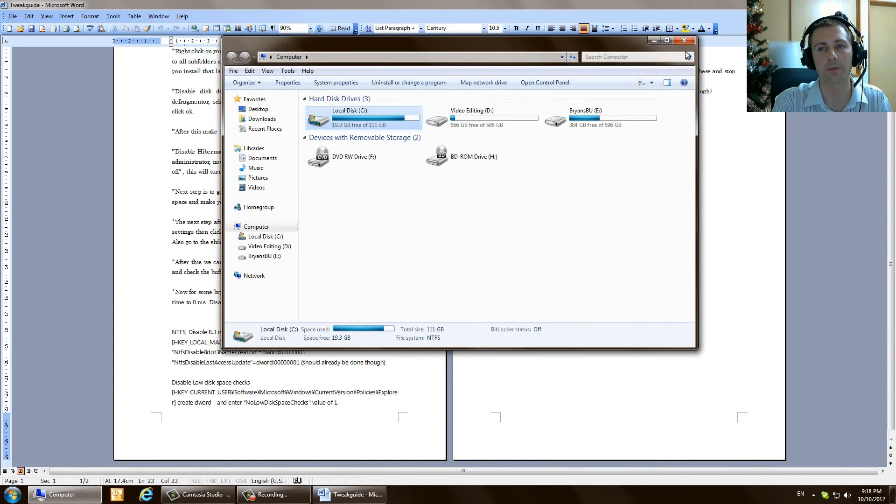
left_click(684, 40)
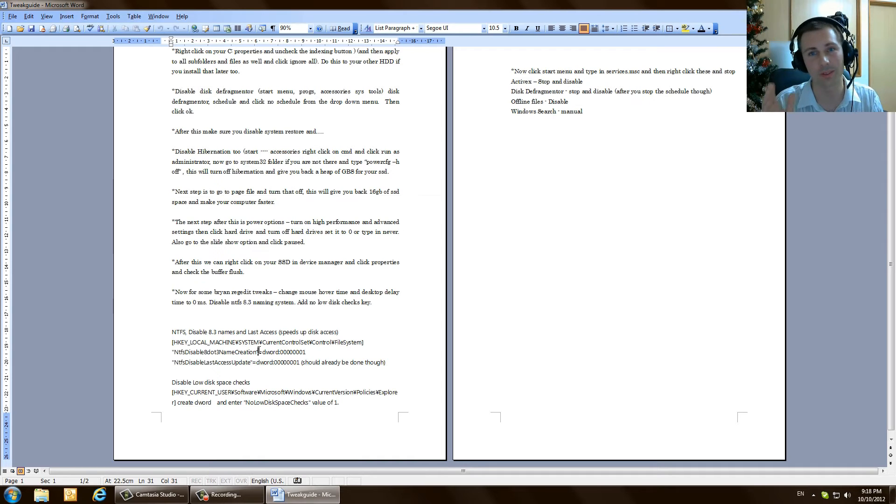
mouse_move(309, 383)
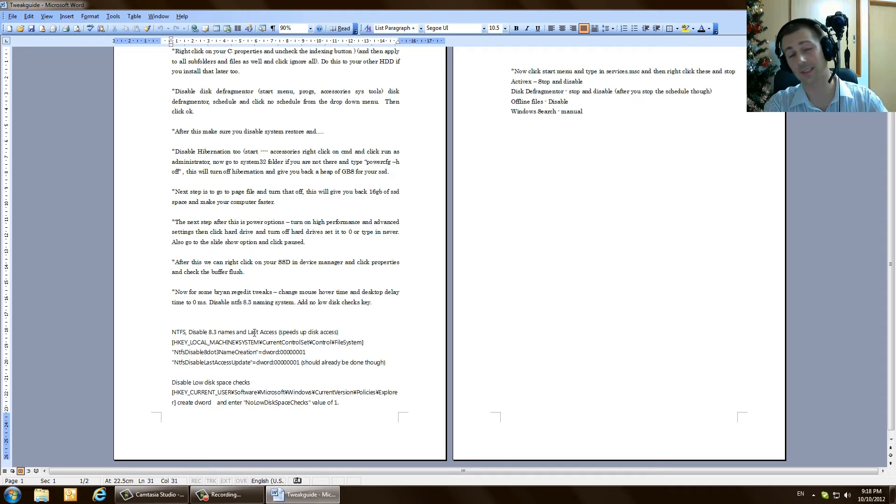
- Bring up the Start menu over the Word tweak guide
left_click(9, 495)
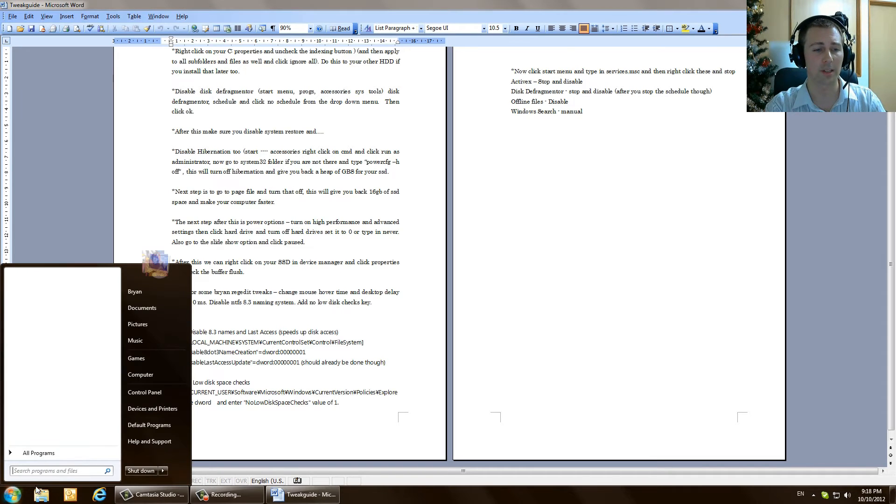
- Run regedit from Start search and expand HKEY_LOCAL_MACHINE
type("regedit")
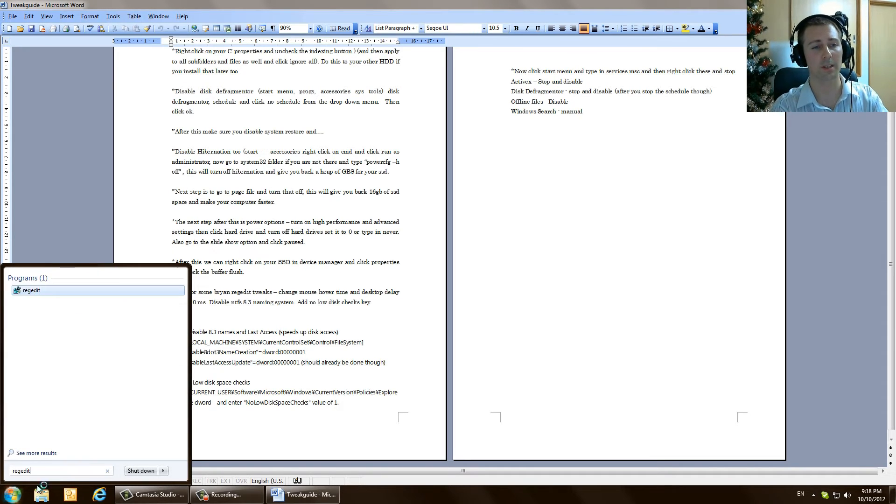
left_click(31, 290)
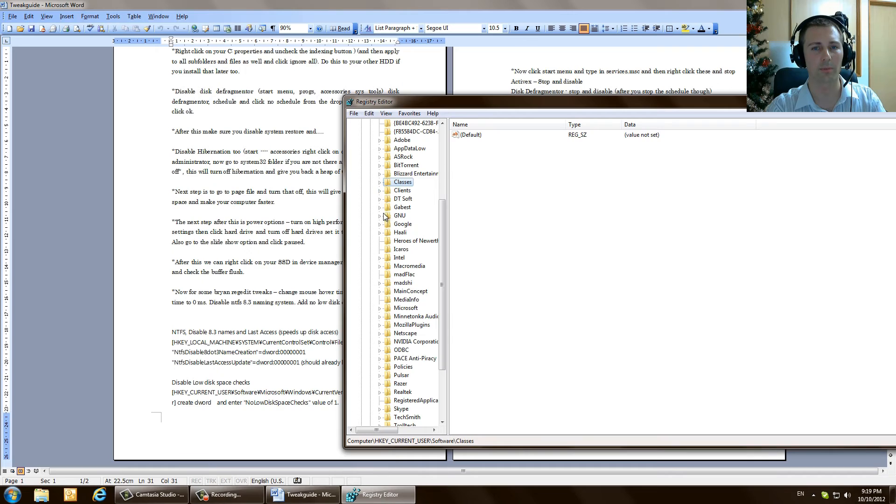
left_click(363, 140)
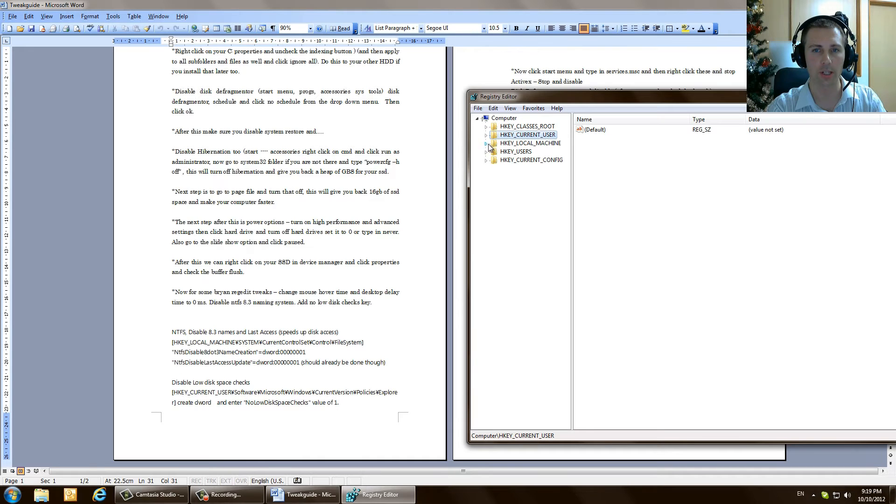
left_click(485, 142)
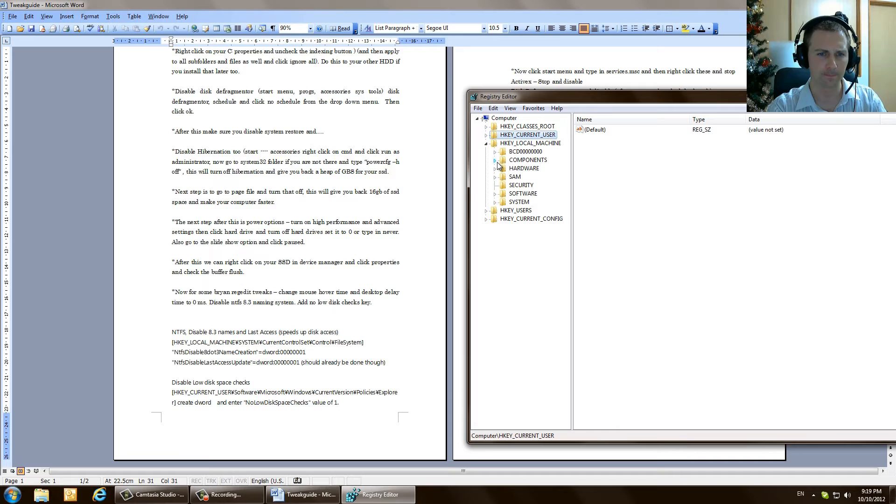
- Expand SYSTEM > CurrentControlSet > Control to the FileSystem key and inspect NtfsDisable8dot3NameCreation
left_click(494, 201)
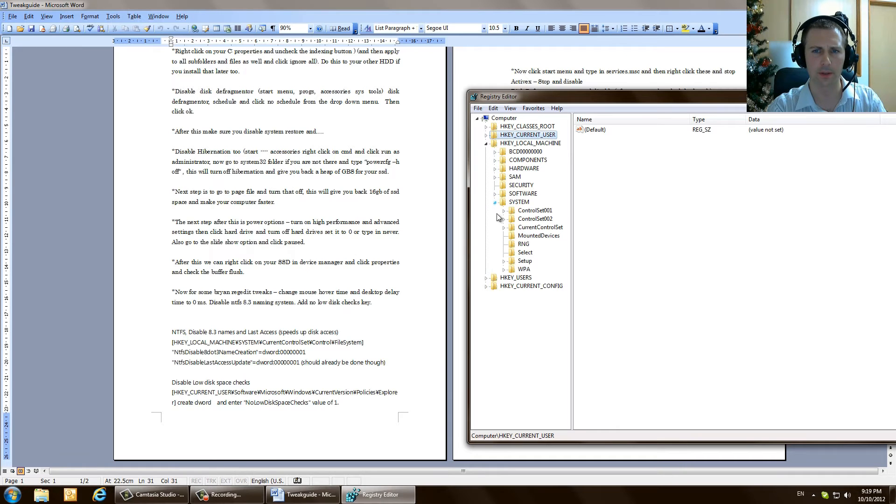
left_click(505, 227)
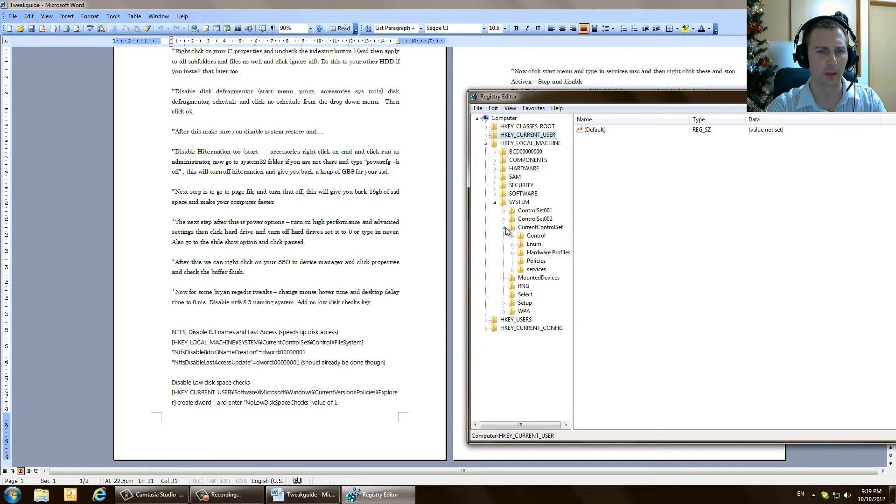
mouse_move(514, 261)
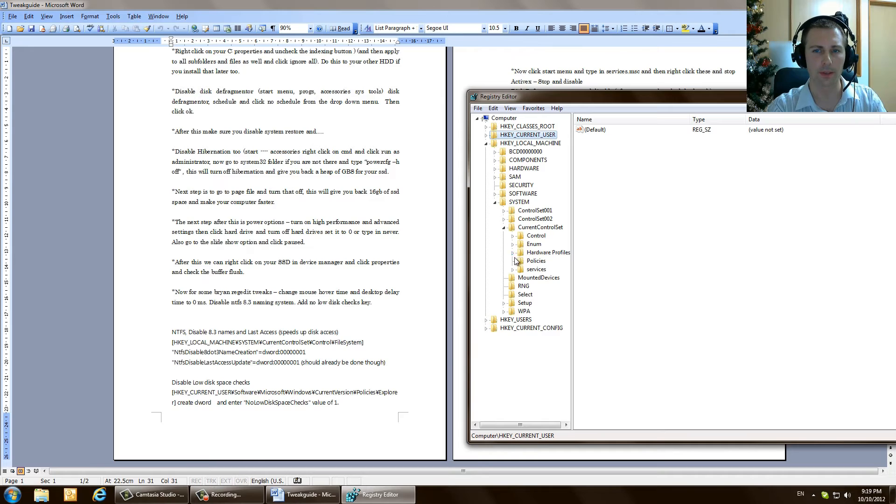
left_click(513, 236)
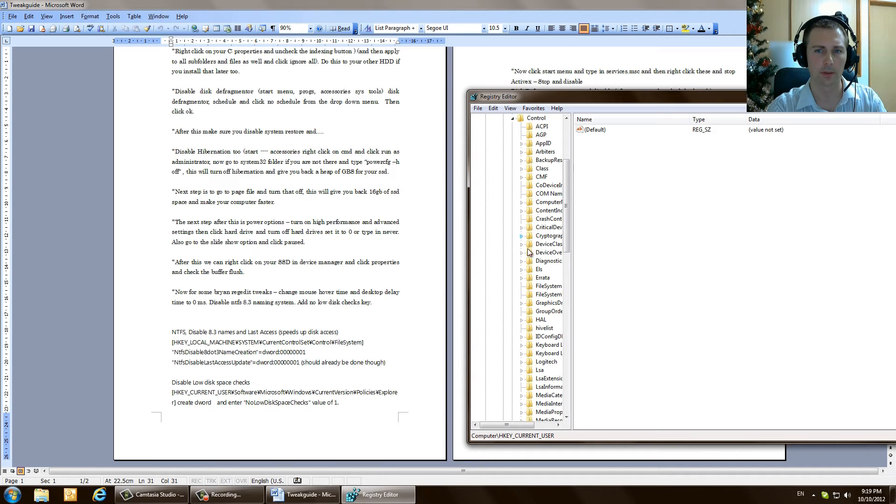
mouse_move(543, 292)
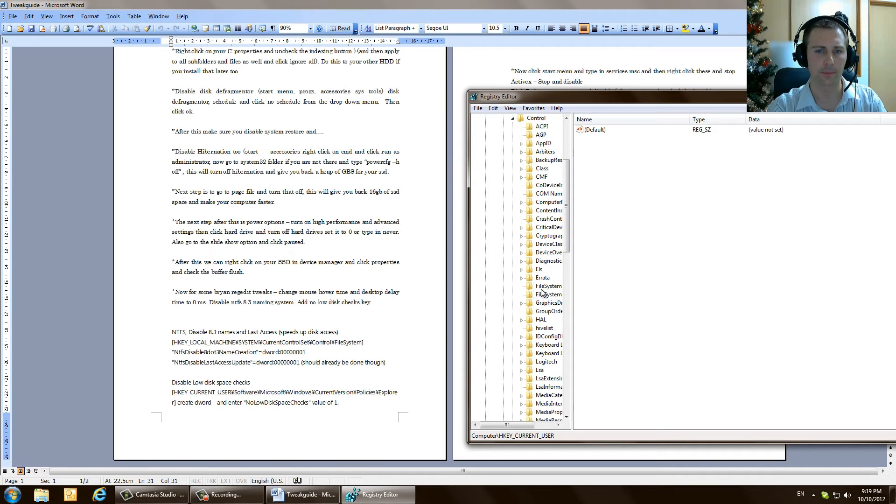
left_click(547, 286)
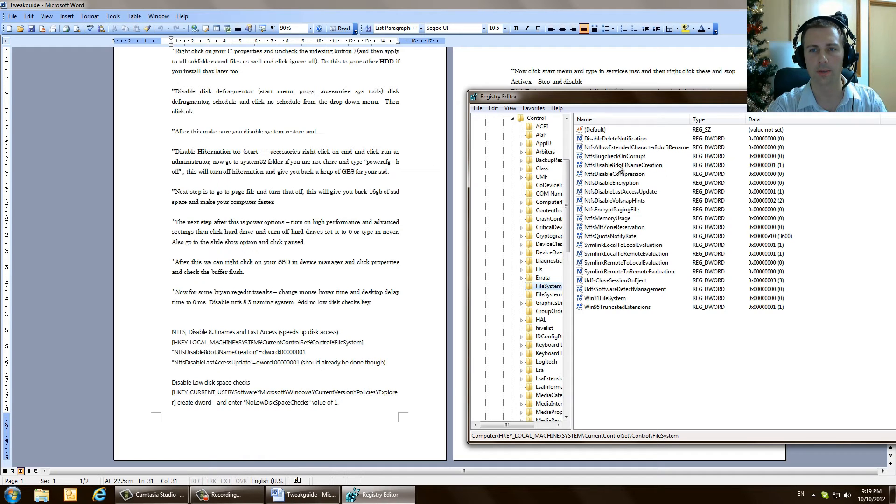
left_click(621, 164)
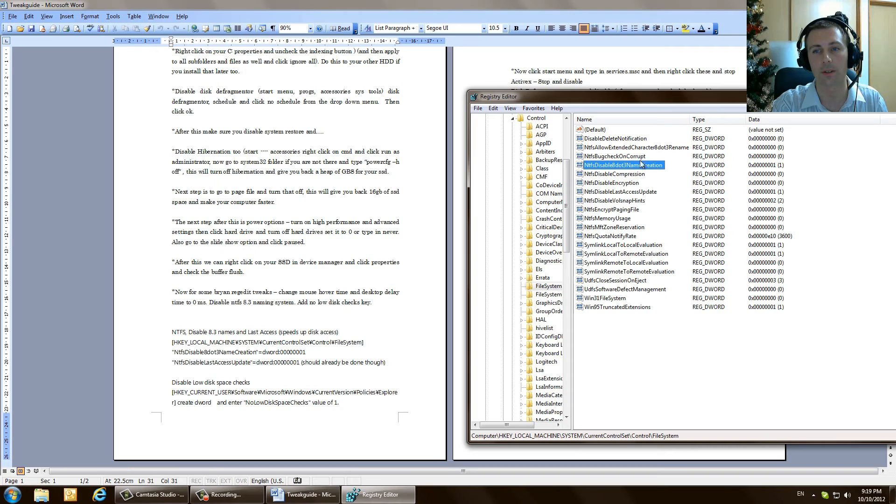
mouse_move(302, 356)
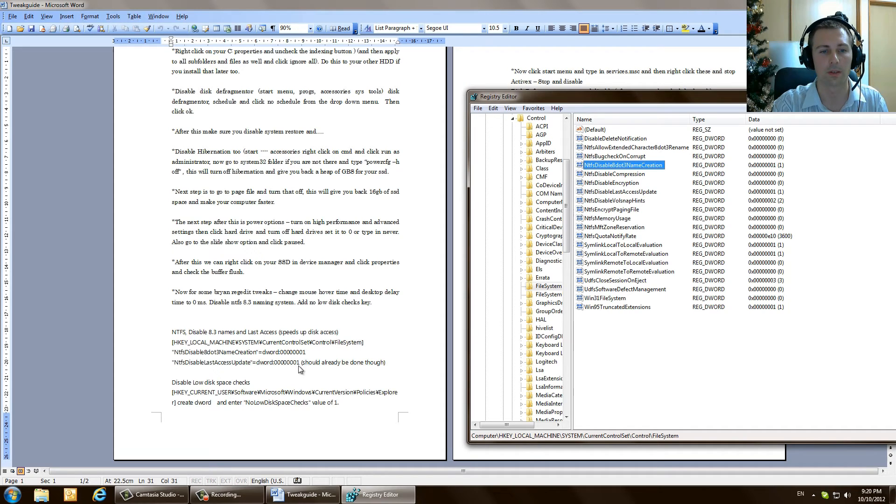
mouse_move(344, 389)
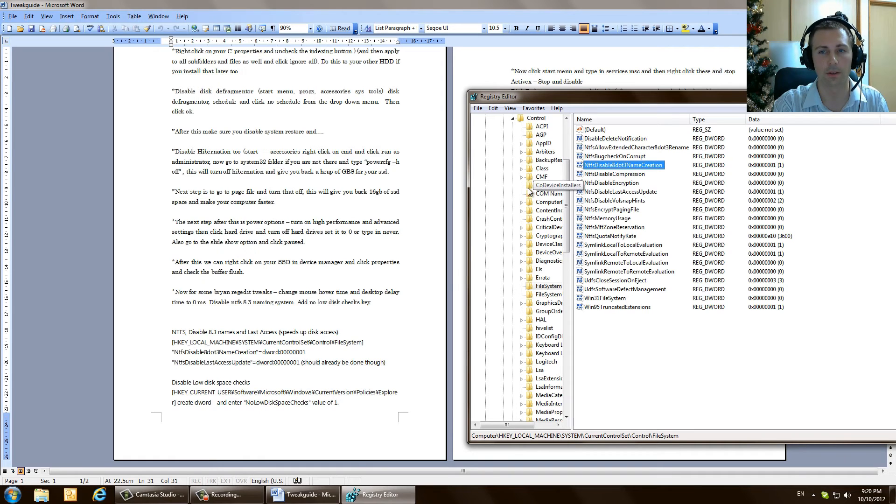
mouse_move(237, 404)
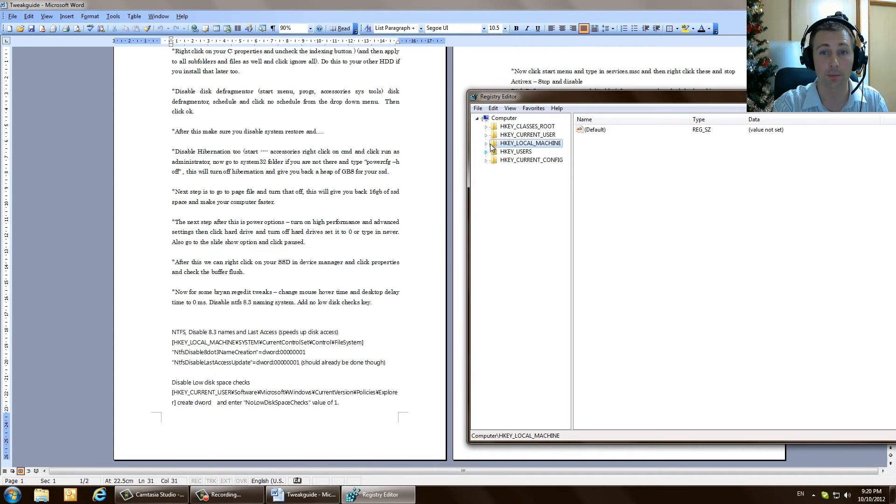
- Navigate to HKEY_CURRENT_USER\Software\Microsoft\Windows\CurrentVersion\Policies\Explorer in the registry tree
left_click(485, 134)
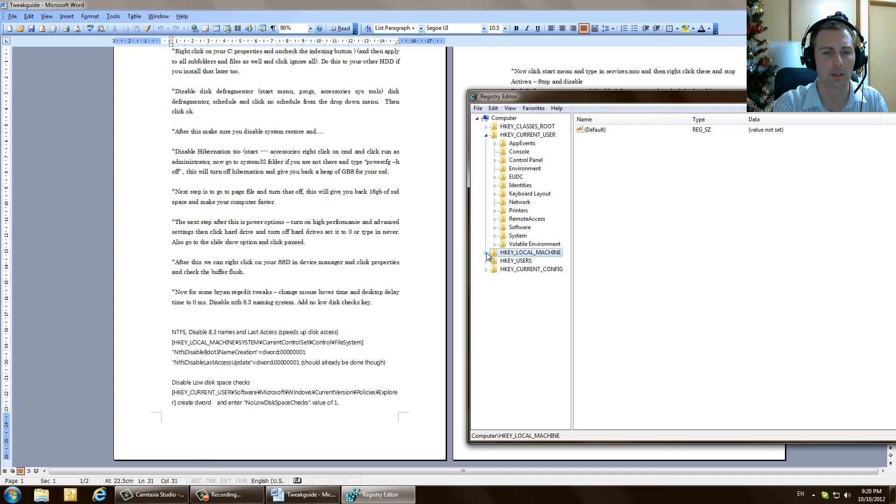
left_click(487, 252)
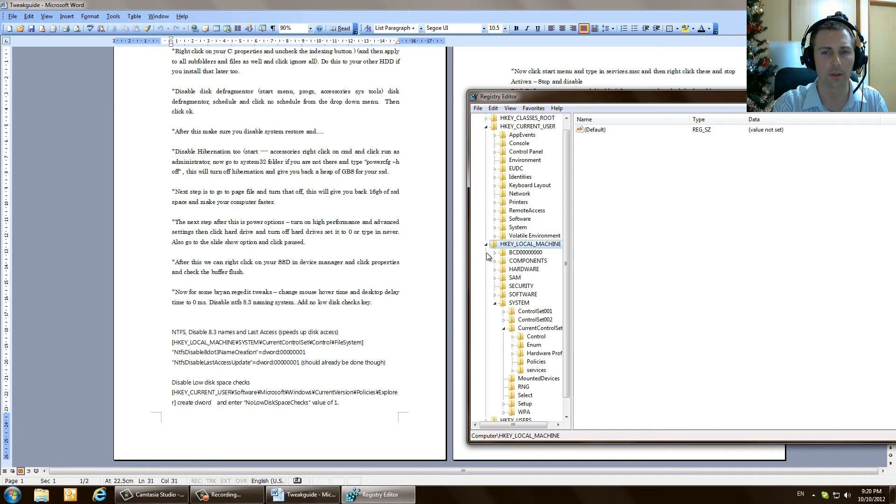
left_click(486, 244)
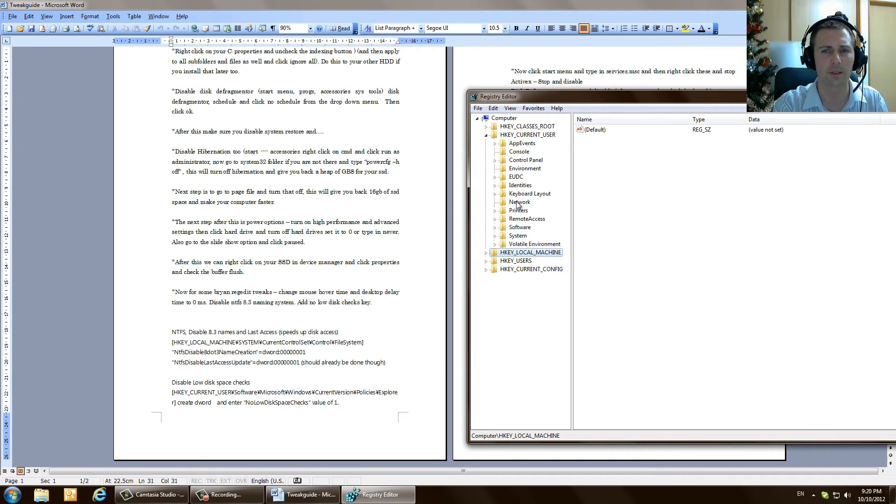
mouse_move(514, 238)
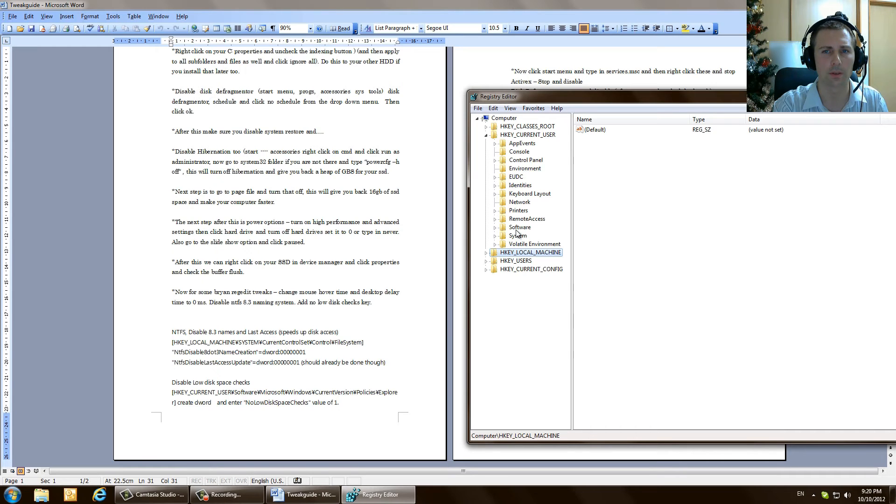
left_click(519, 227)
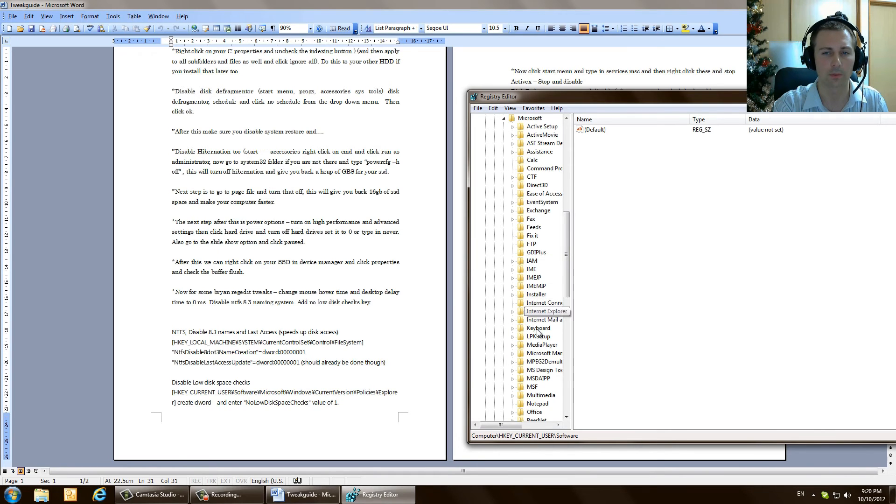
scroll("down", 3)
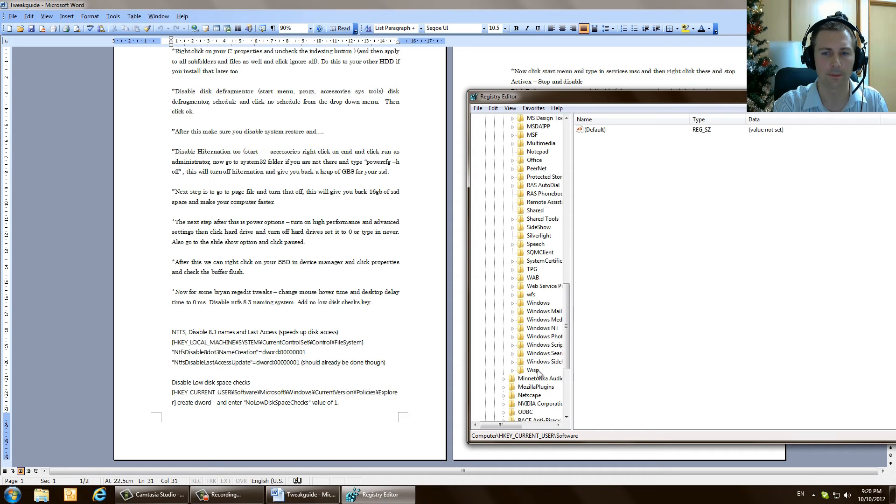
left_click(512, 303)
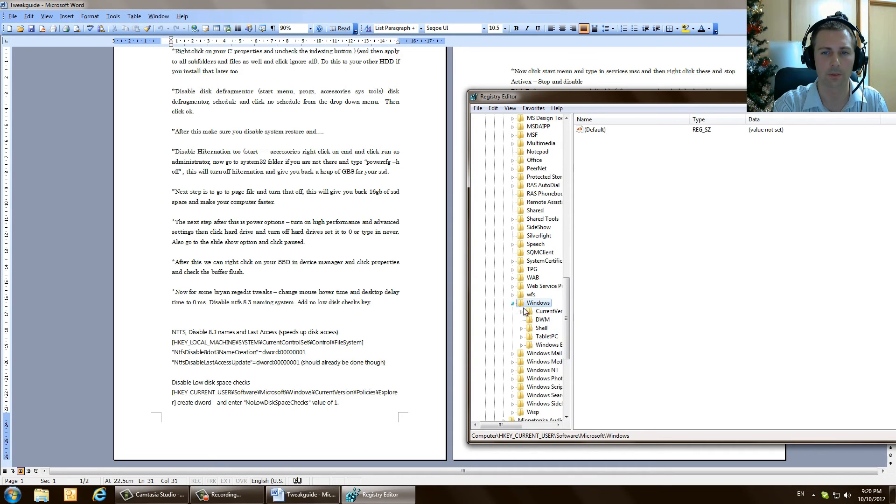
left_click(548, 311)
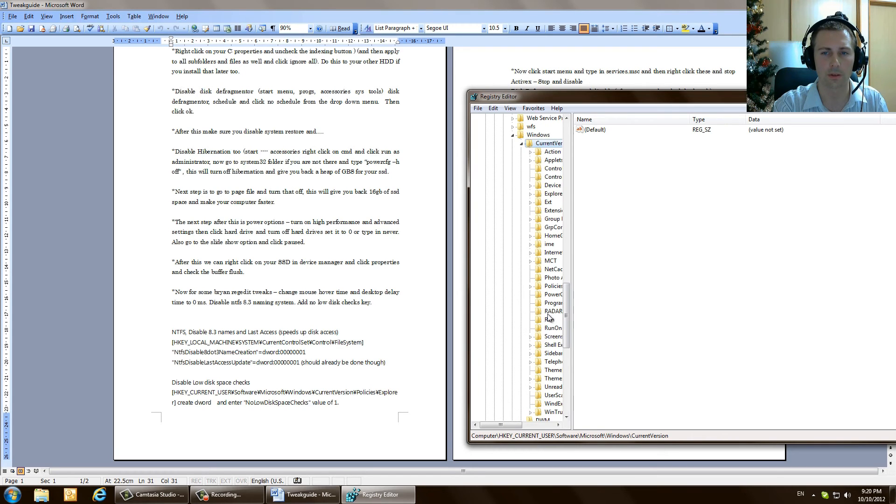
left_click(553, 286)
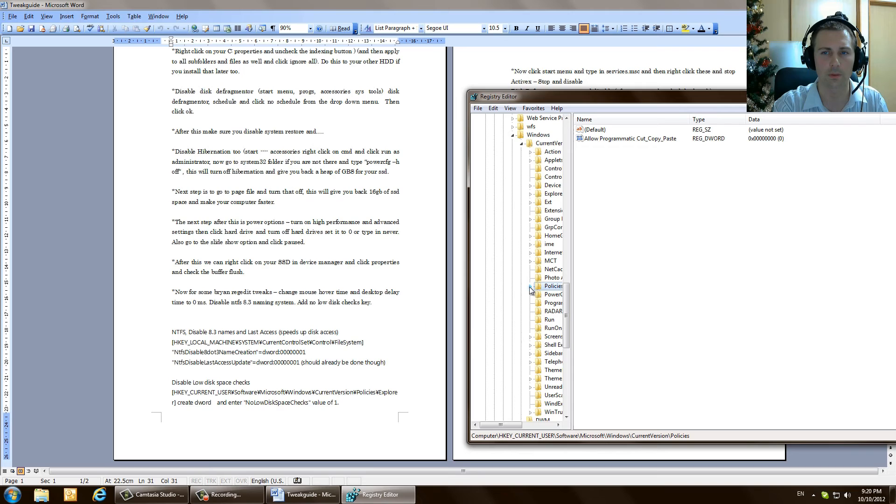
mouse_move(530, 292)
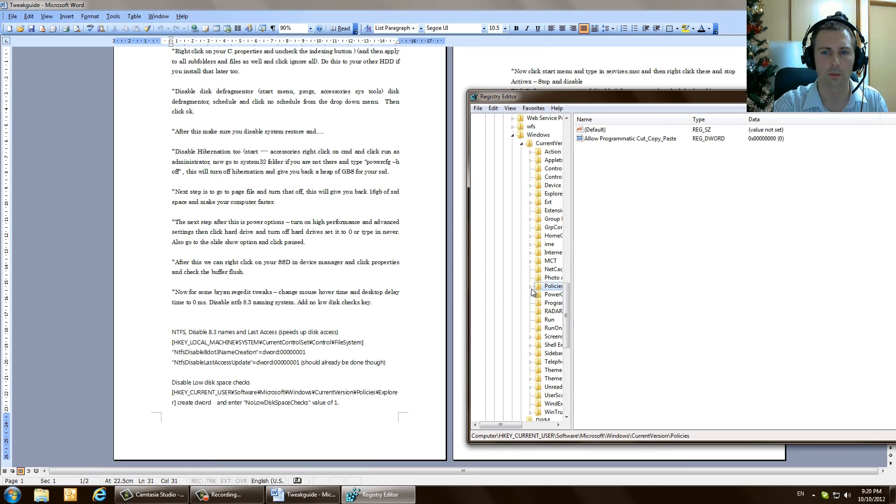
left_click(531, 285)
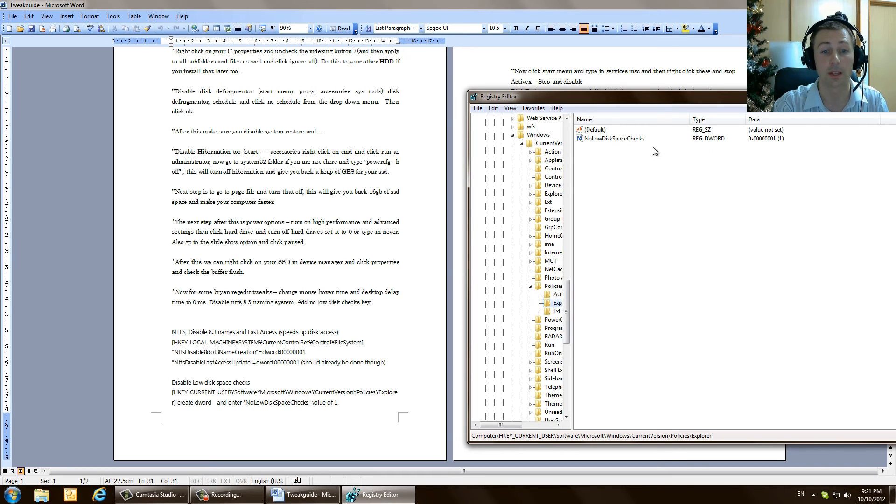
- Verify NoLowDiskSpaceChecks is 1 and close Registry Editor back to the Word guide
double_click(611, 138)
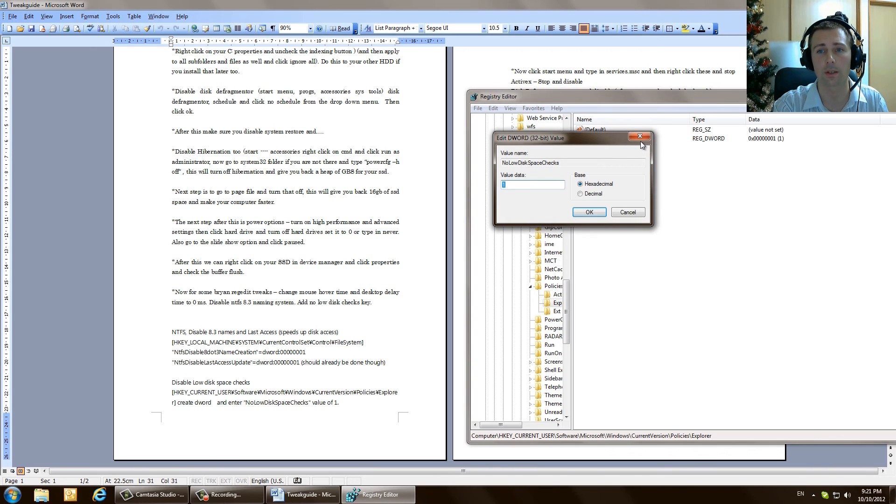
left_click(589, 212)
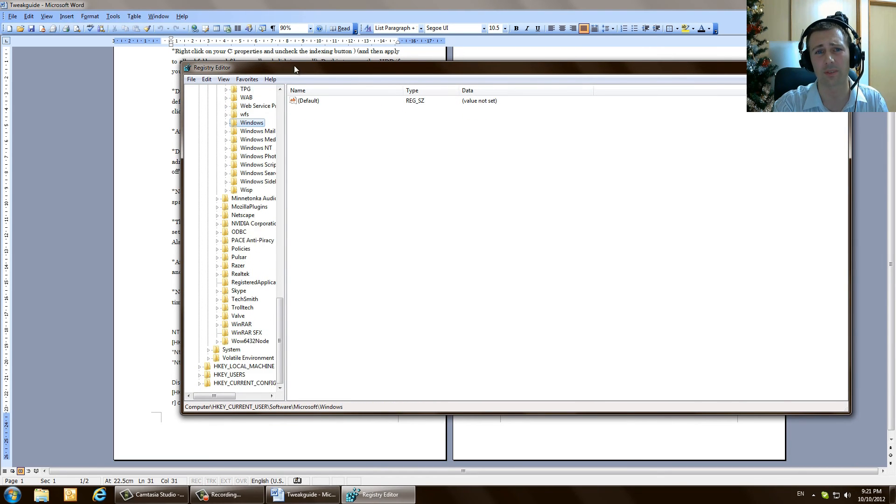
left_click(307, 495)
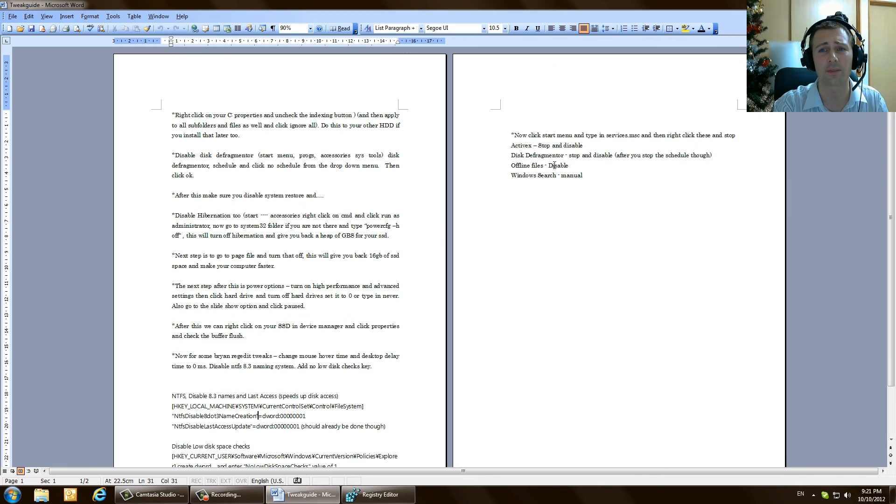
- Launch Services from a Start menu search and set Disk Defragmenter's startup type to Disabled
left_click(374, 495)
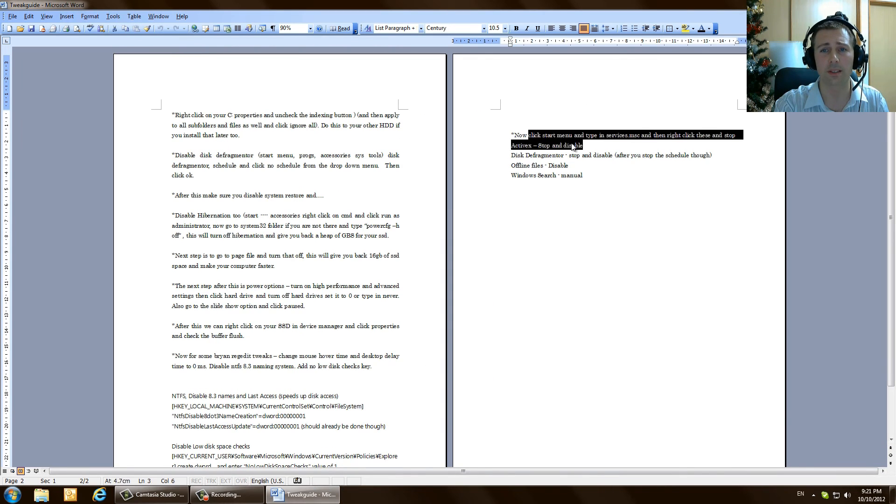
type("servi")
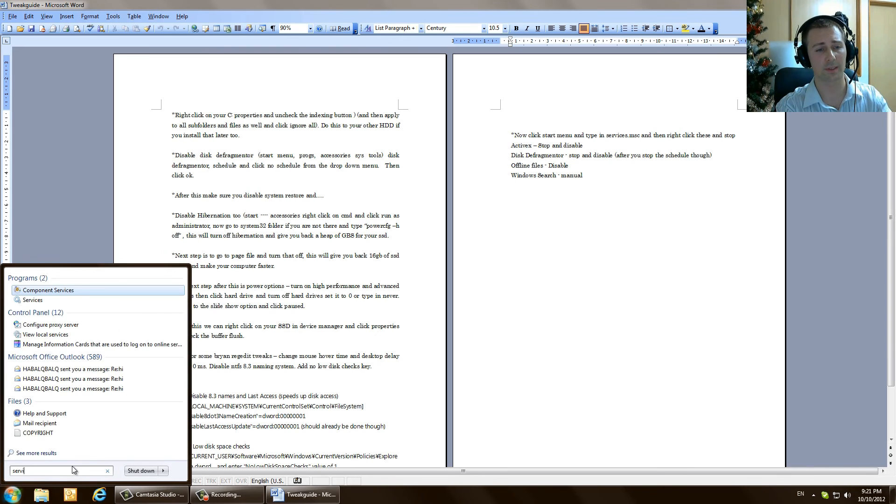
left_click(31, 300)
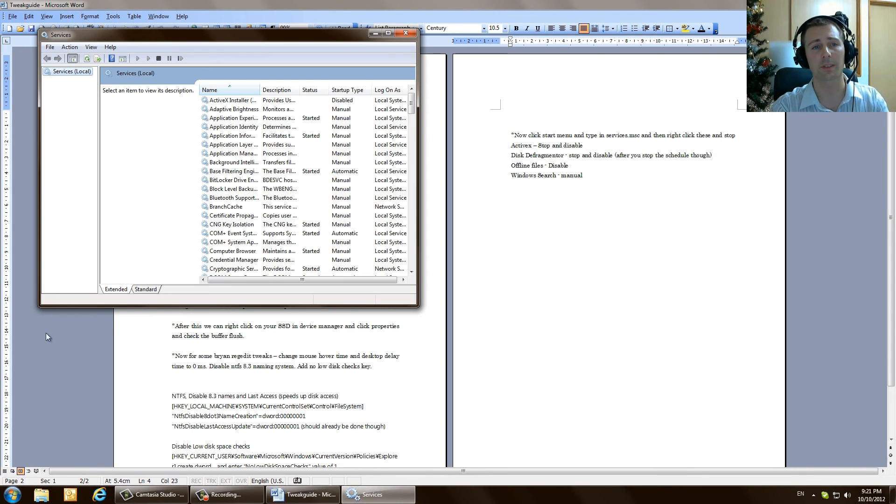
left_click(232, 136)
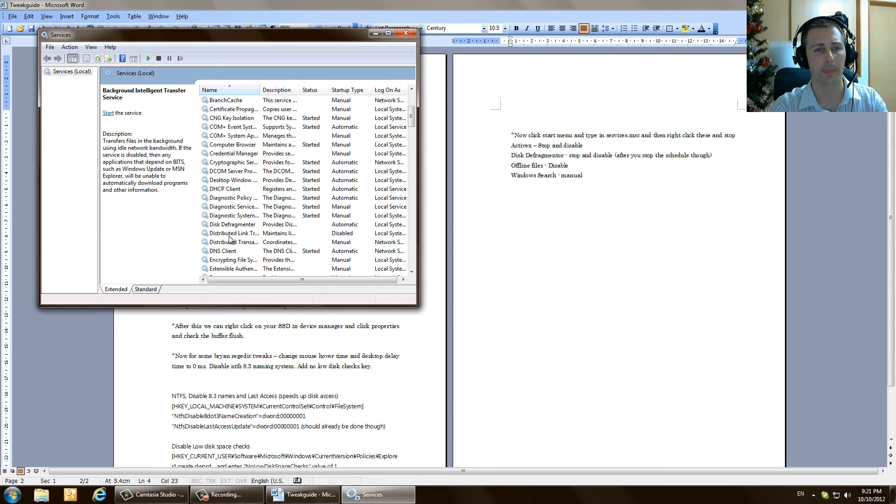
right_click(232, 224)
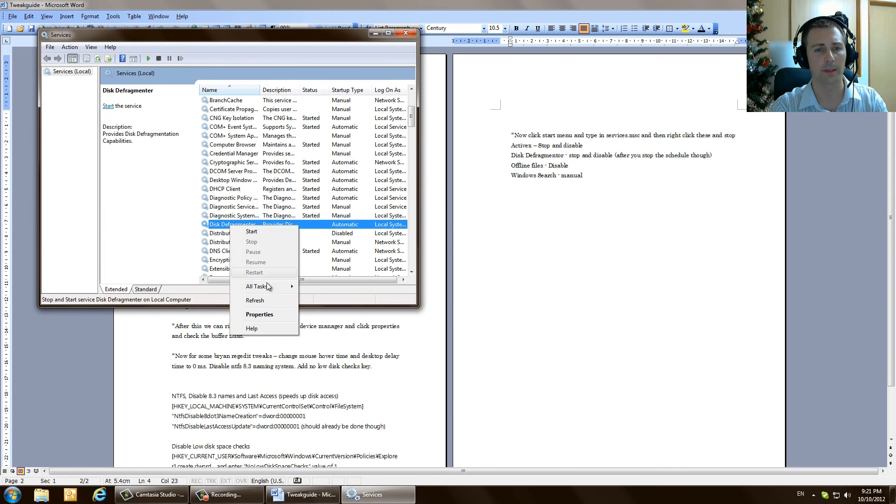
mouse_move(259, 314)
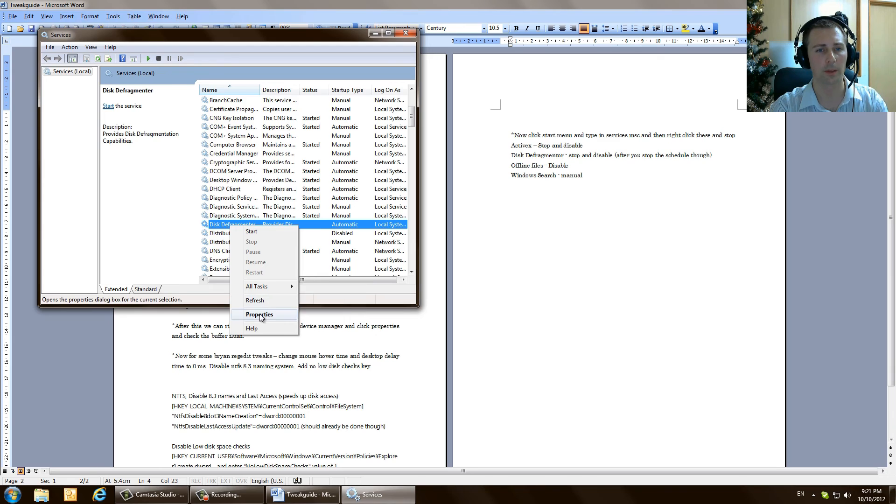
left_click(260, 314)
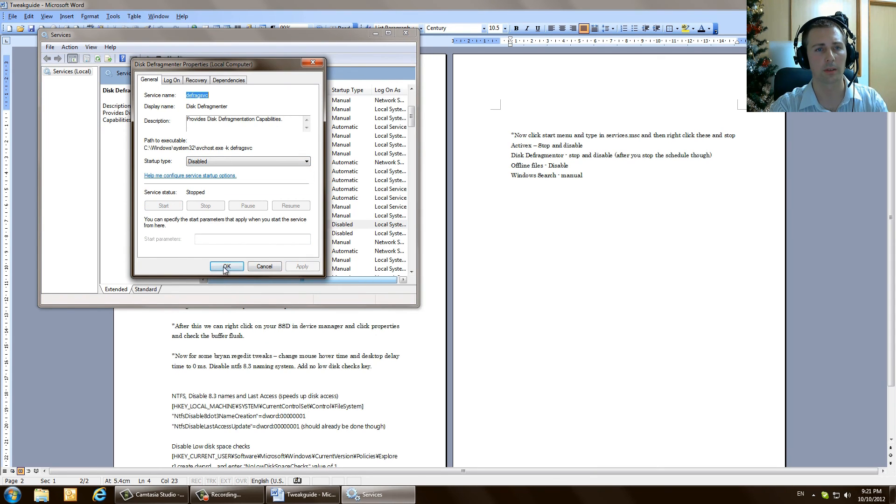
left_click(226, 267)
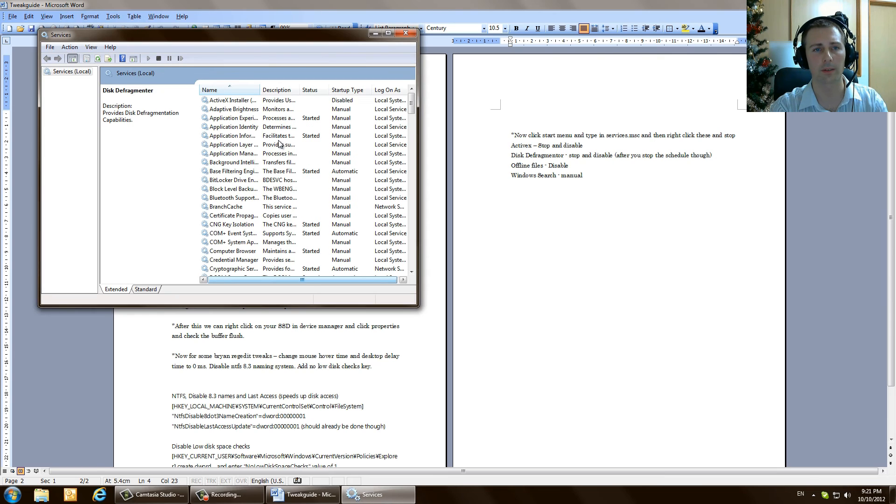
- Review ActiveX Installer, Offline Files and Windows Search entries, then close Services back to the guide
left_click(231, 100)
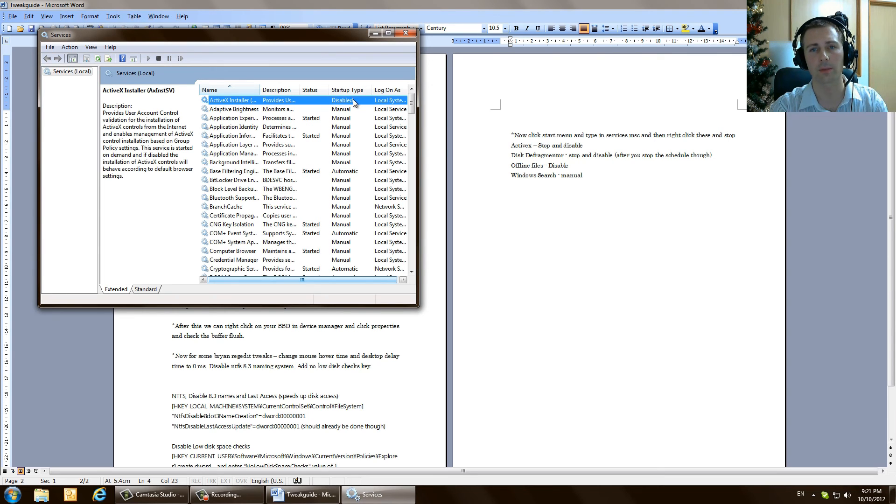
scroll("down", 3)
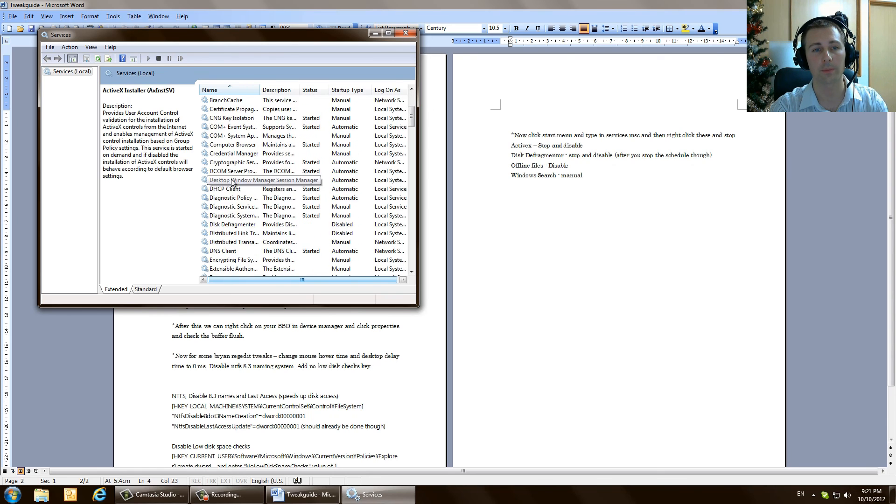
scroll("down", 3)
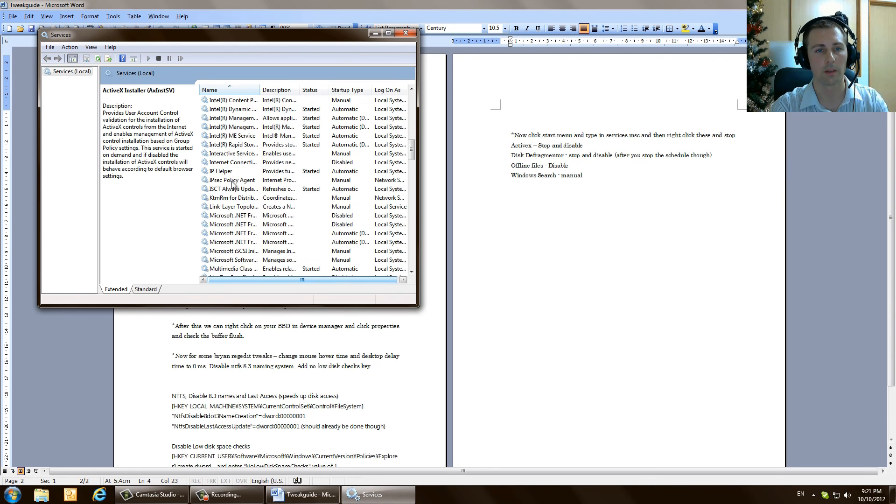
left_click(231, 242)
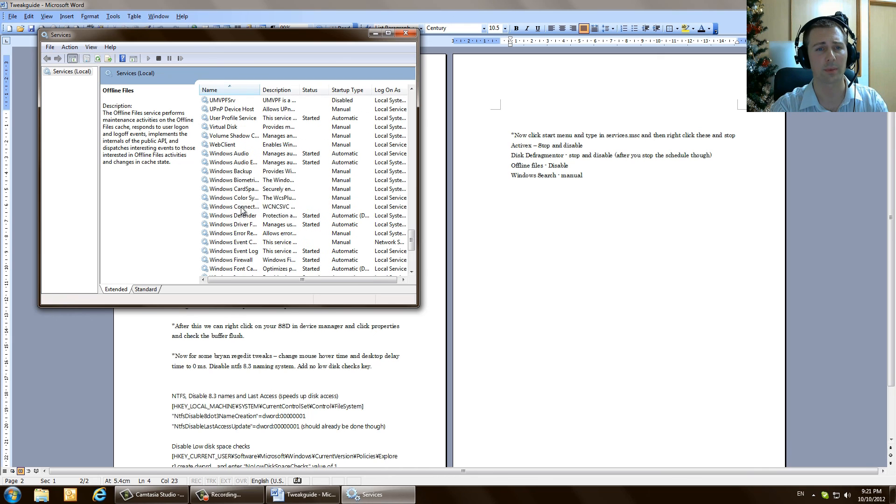
scroll("down", 3)
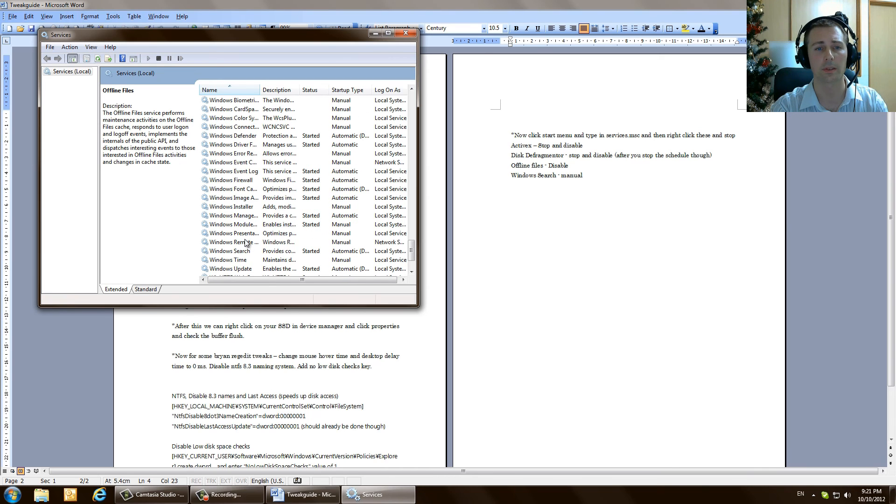
left_click(230, 251)
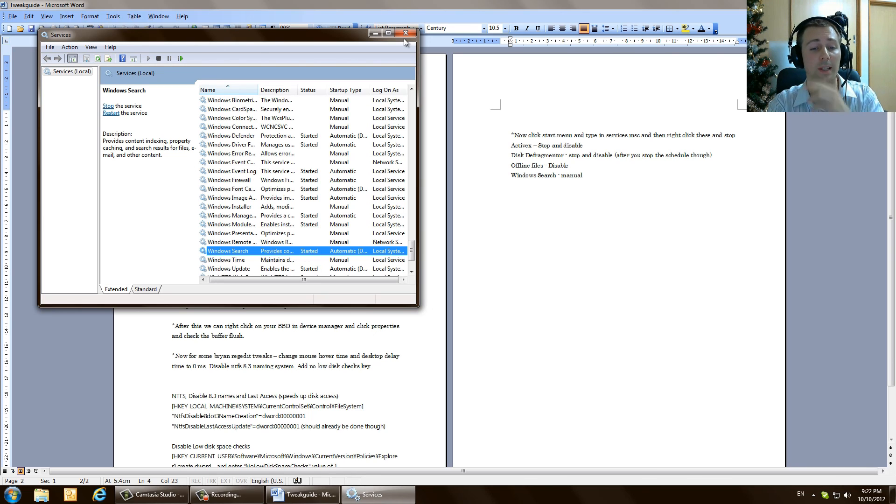
left_click(405, 34)
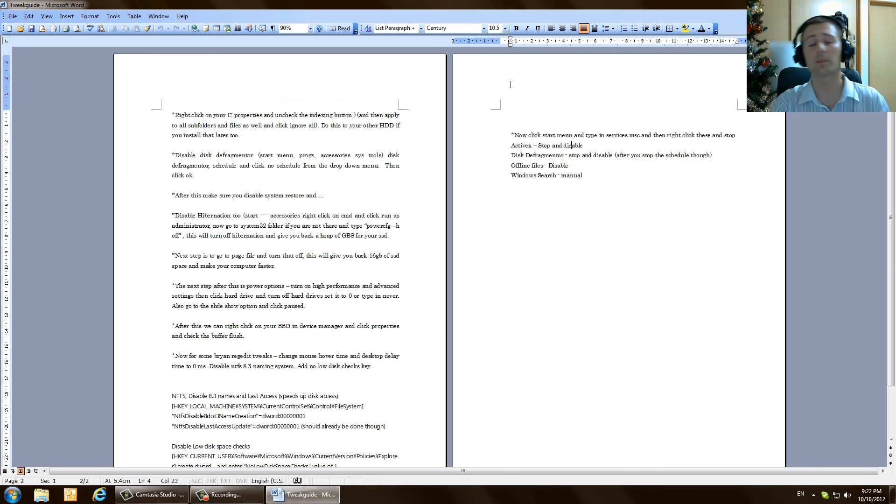
mouse_move(538, 306)
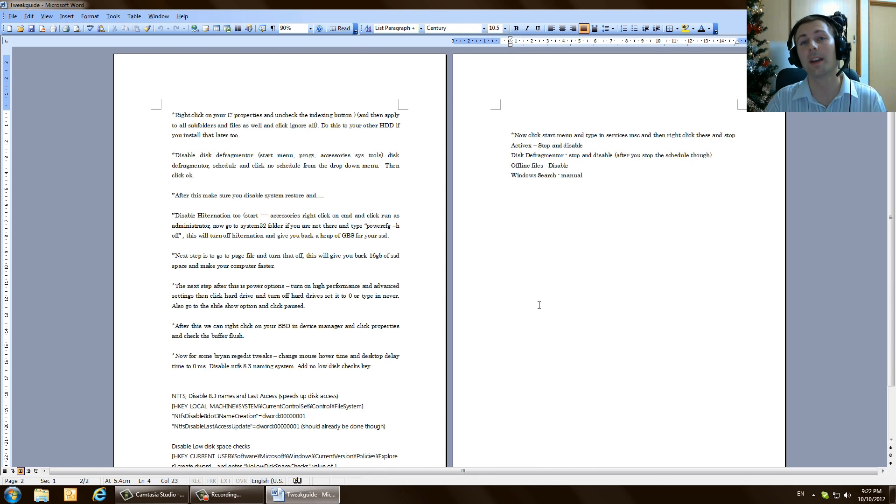
mouse_move(307, 494)
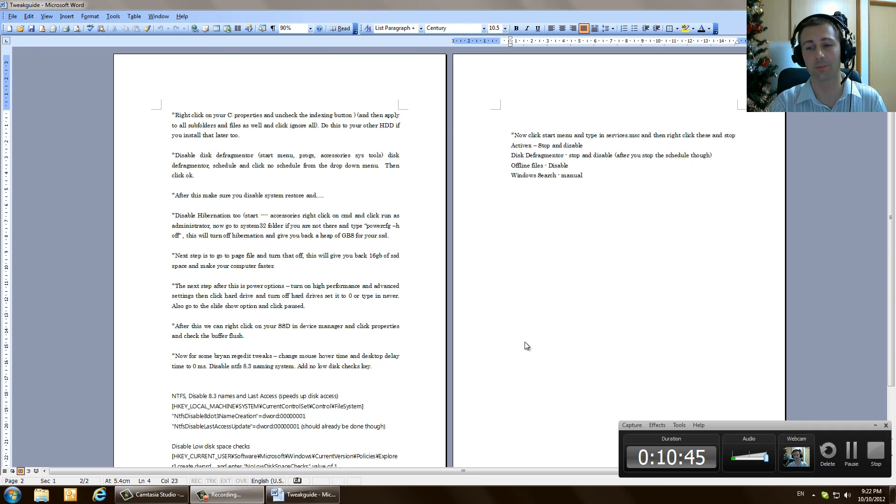
mouse_move(529, 344)
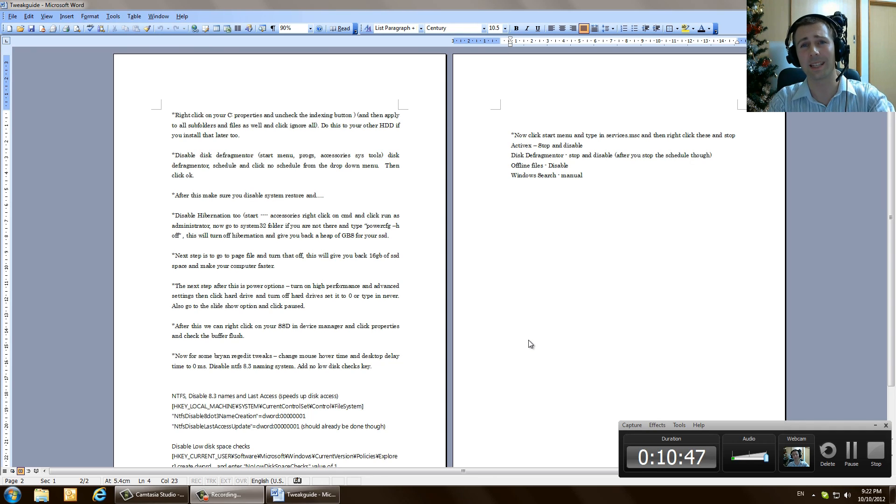